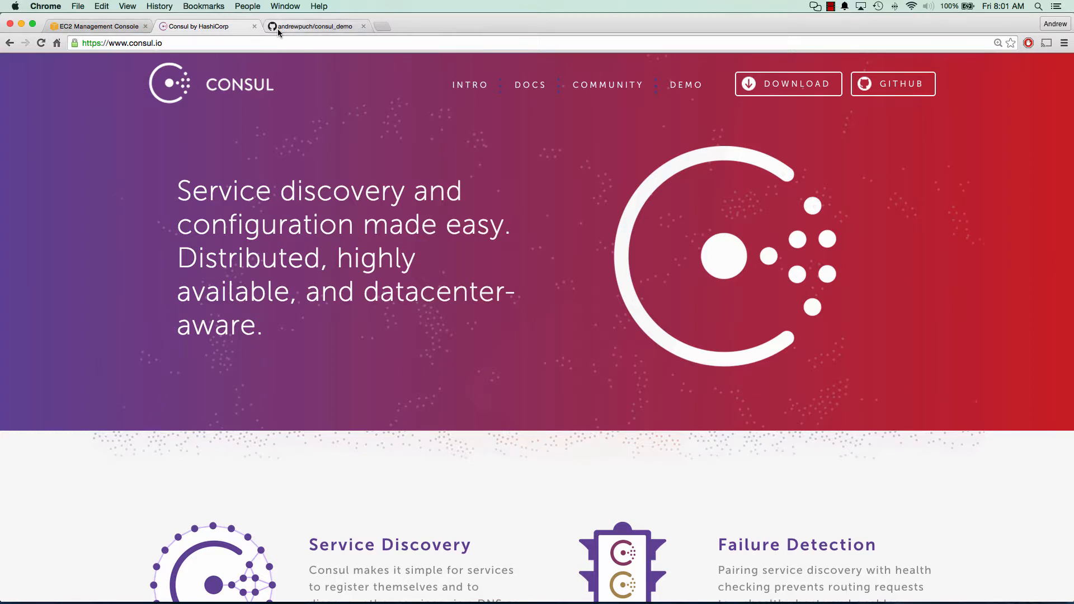
# - Bring up the consul_demo repository and scroll the README down to the install commands
pyautogui.click(316, 26)
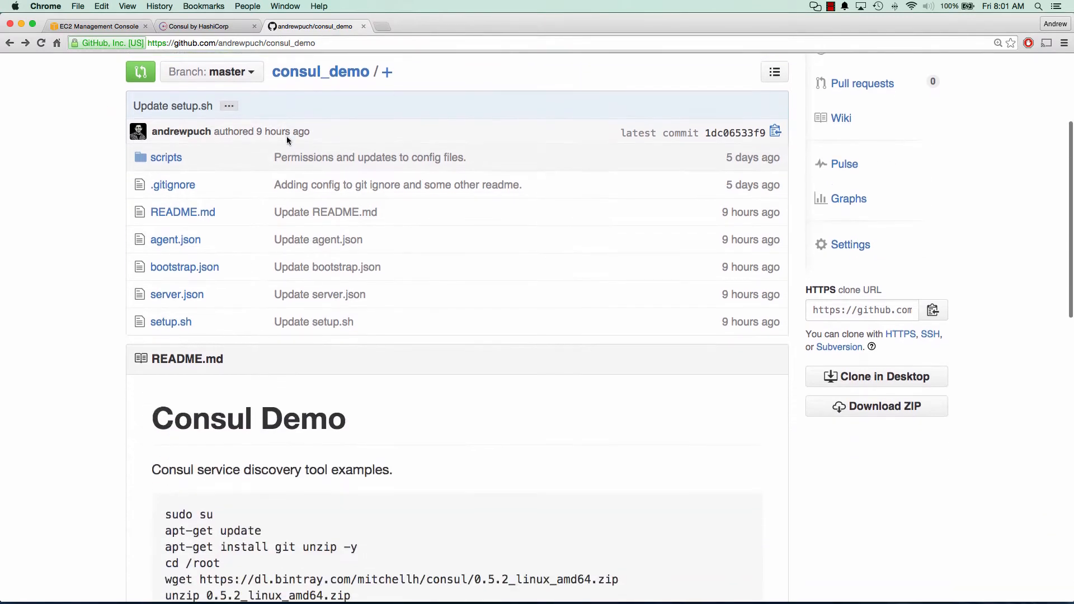
pyautogui.scroll(-3)
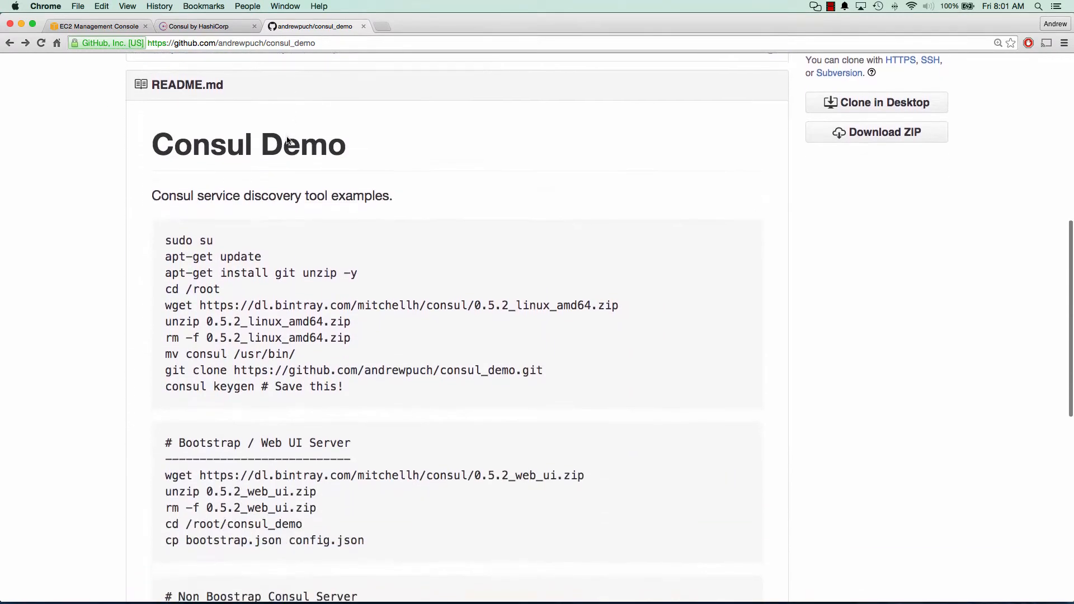
pyautogui.scroll(-3)
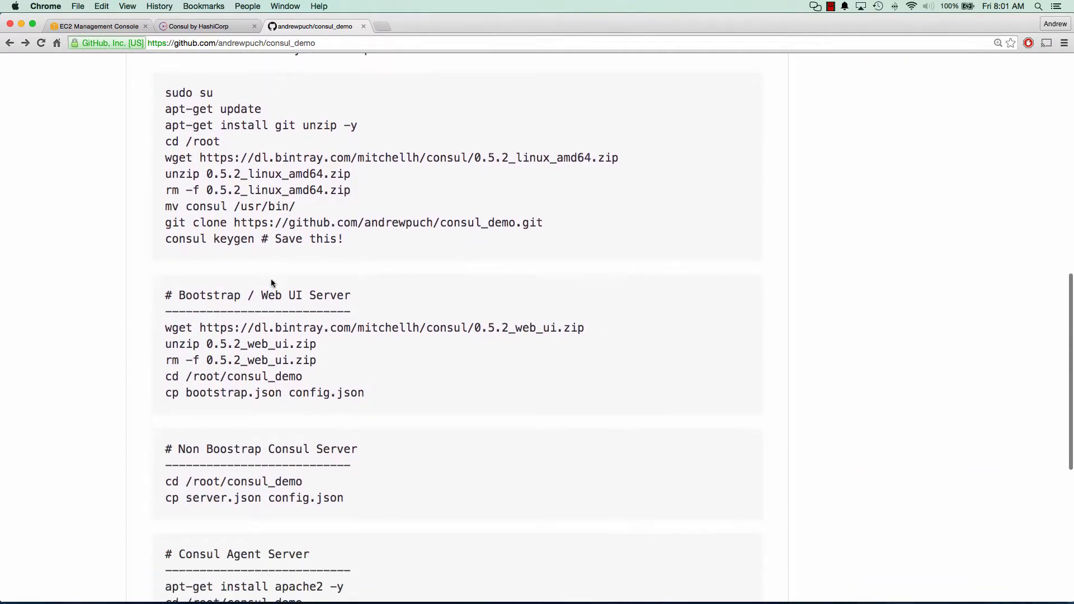
pyautogui.scroll(-3)
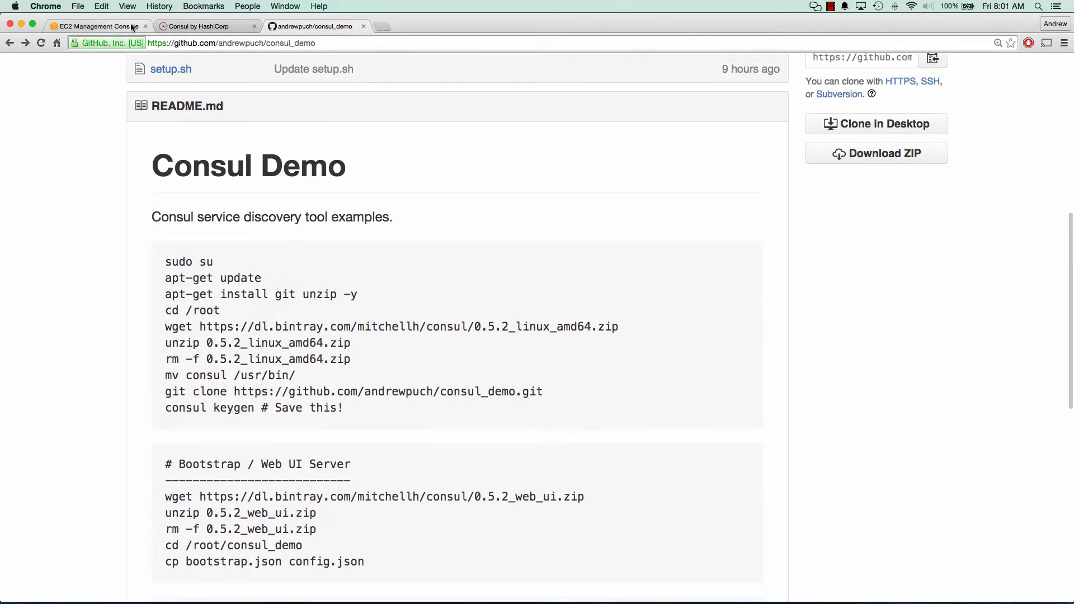
# - Set the launch wizard to 3 instances and add a Name tag for them
pyautogui.click(96, 26)
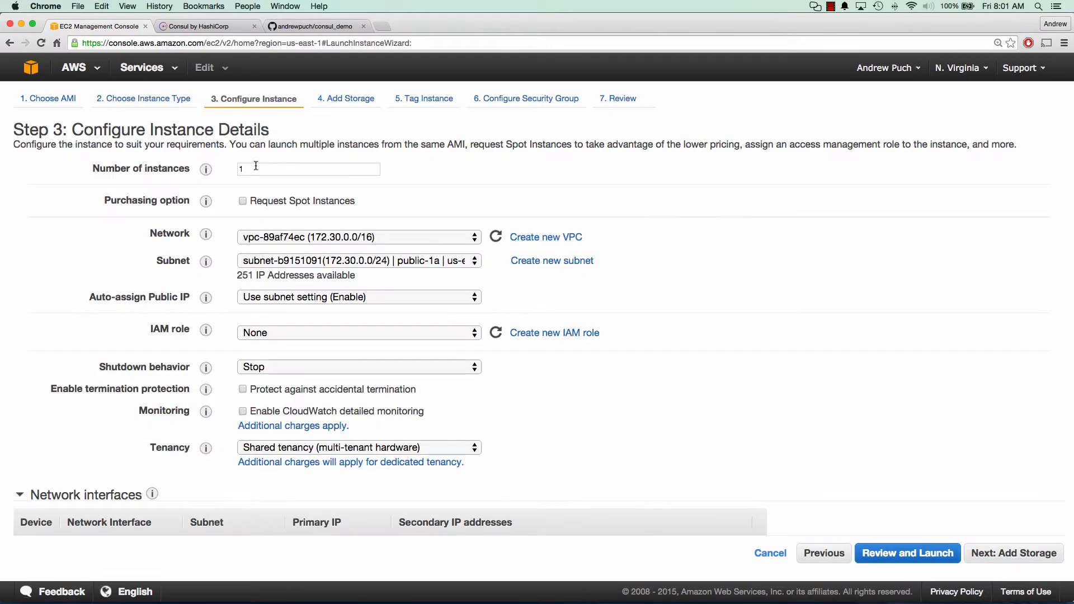
pyautogui.write('3')
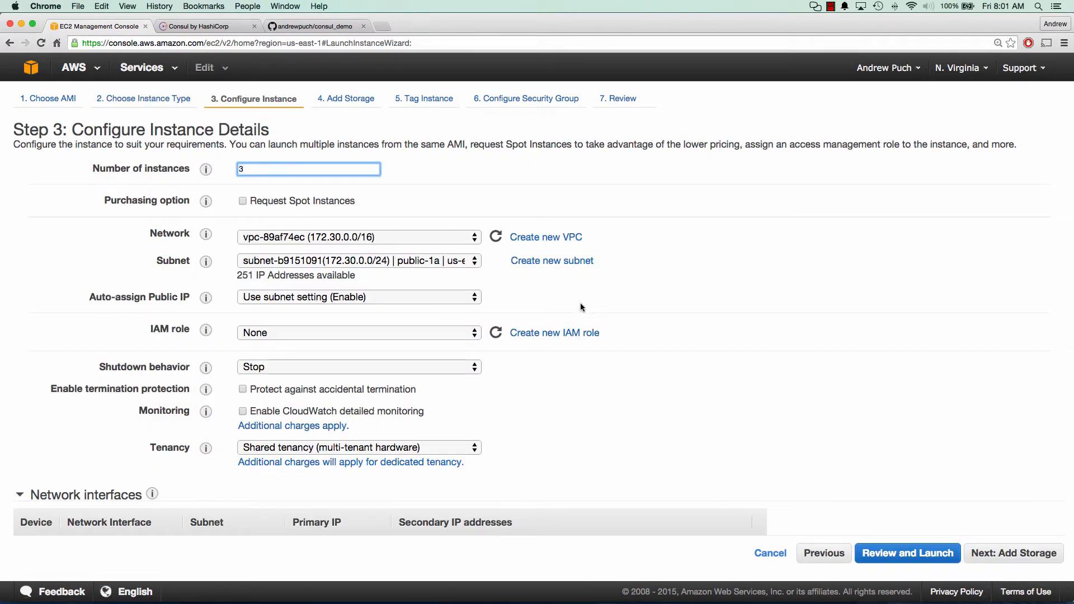
pyautogui.click(1012, 553)
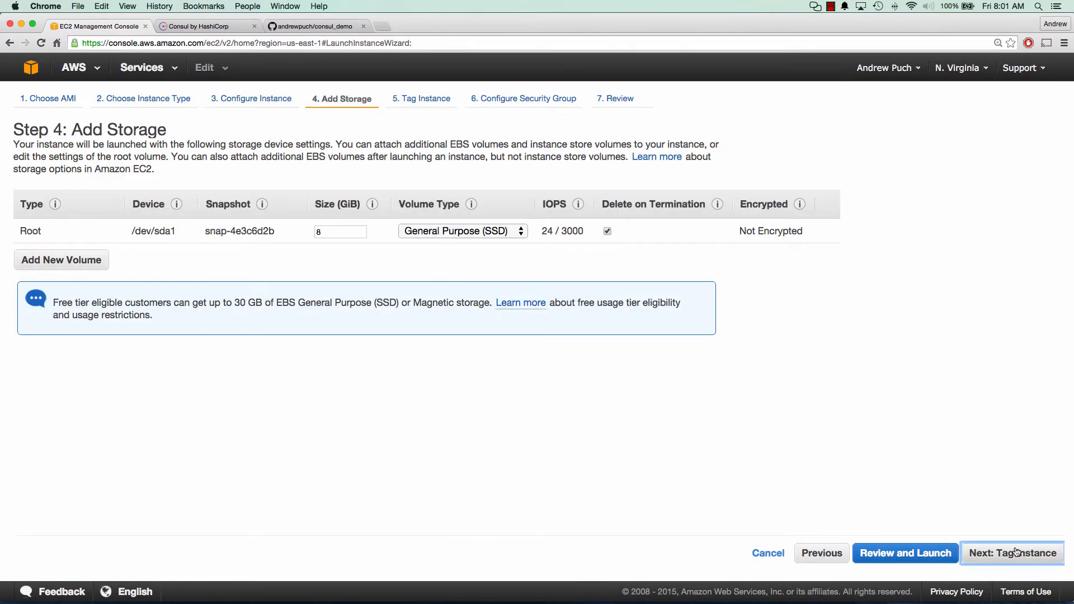
pyautogui.click(1011, 553)
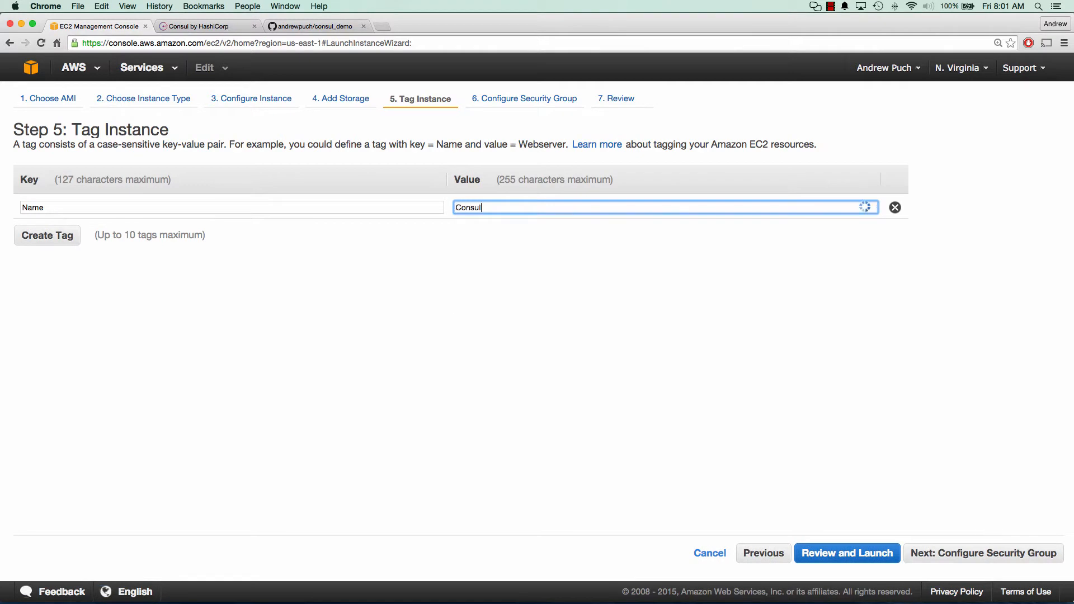
pyautogui.write('-')
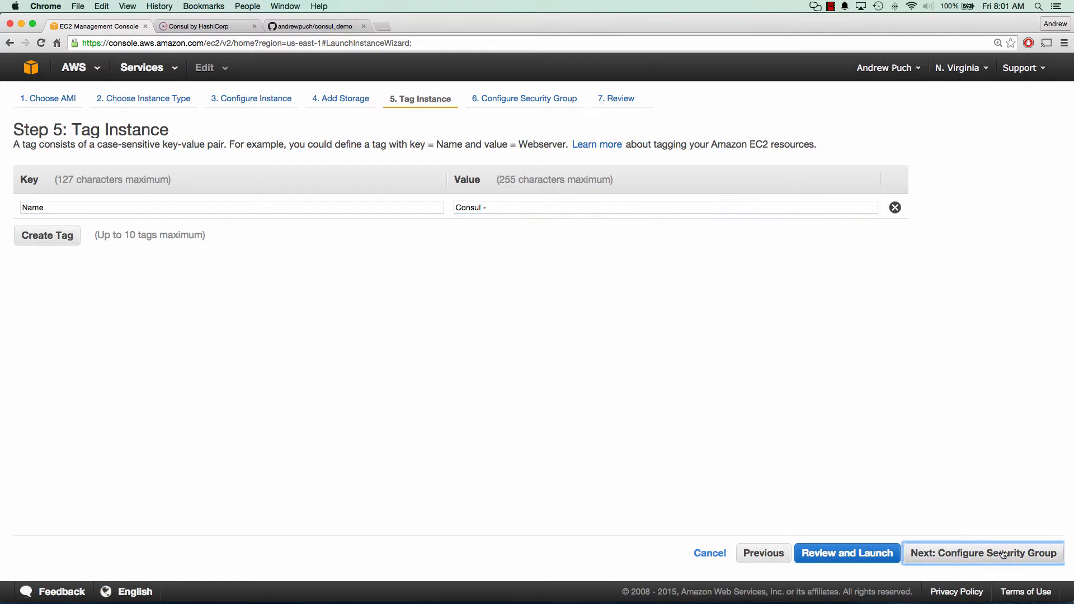
pyautogui.click(982, 552)
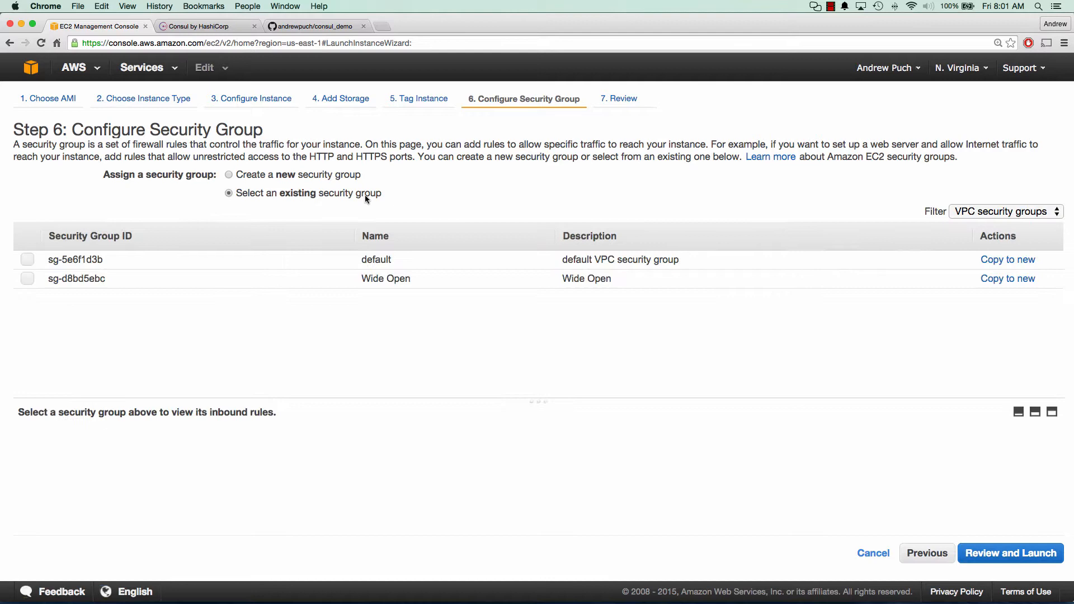
# - Choose the Wide Open security group, acknowledge the key pair and launch the three instances
pyautogui.click(27, 279)
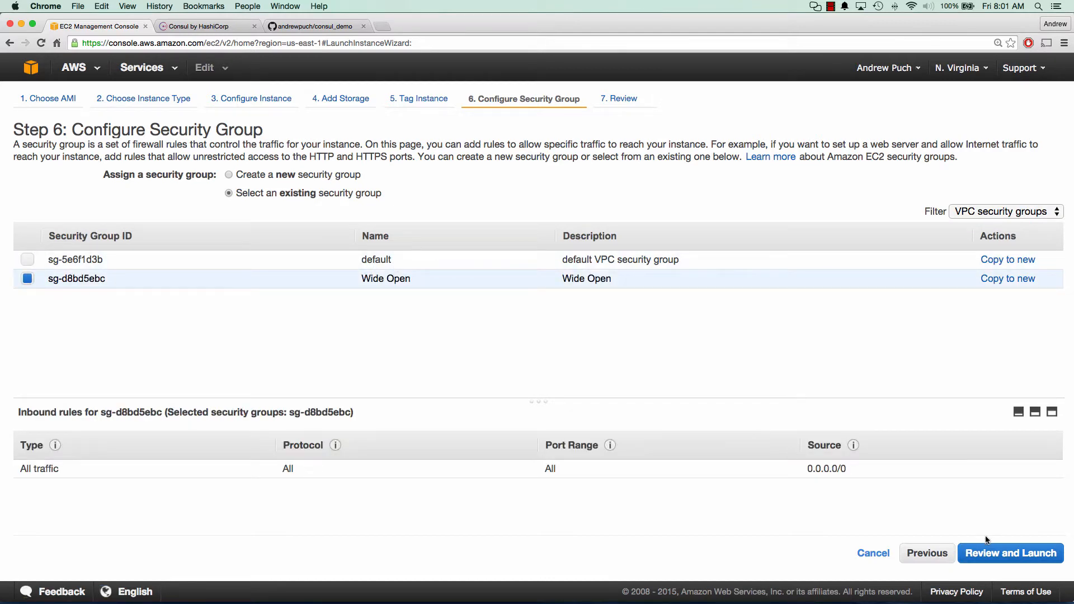
pyautogui.click(1010, 552)
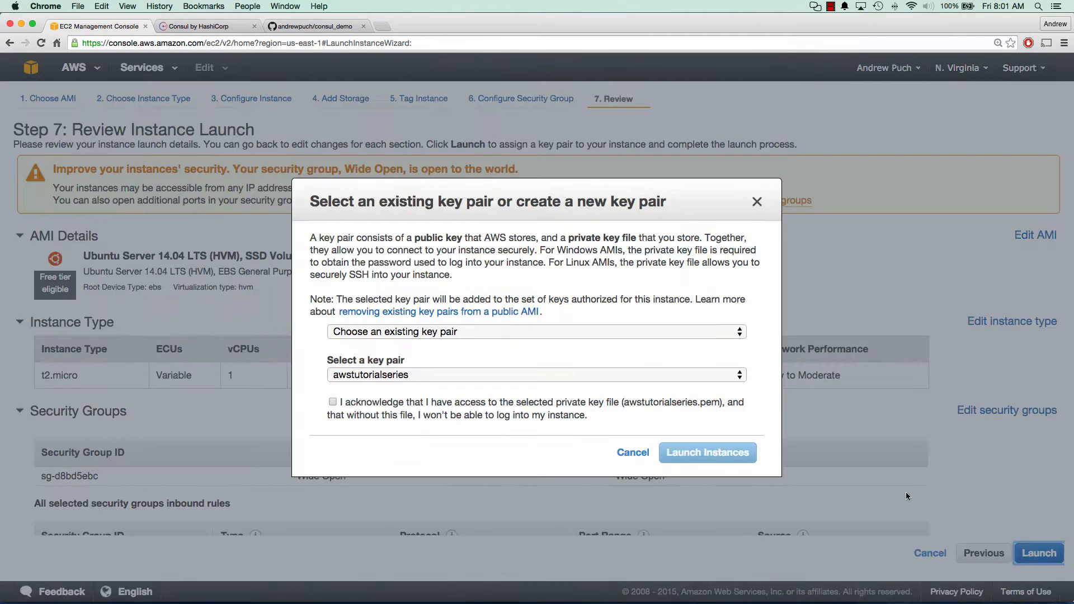
pyautogui.click(333, 402)
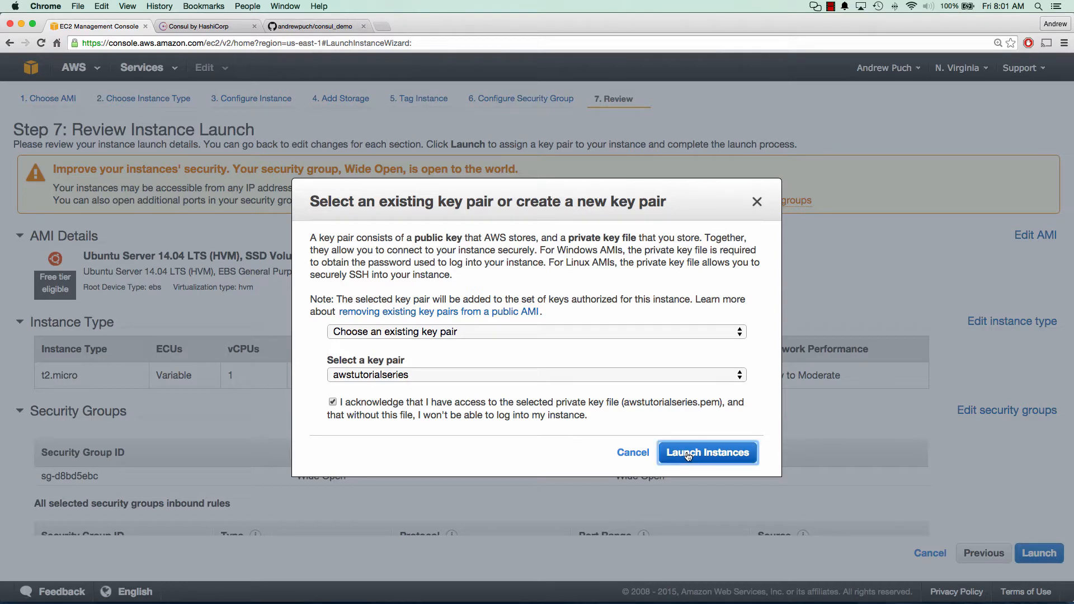
pyautogui.click(707, 452)
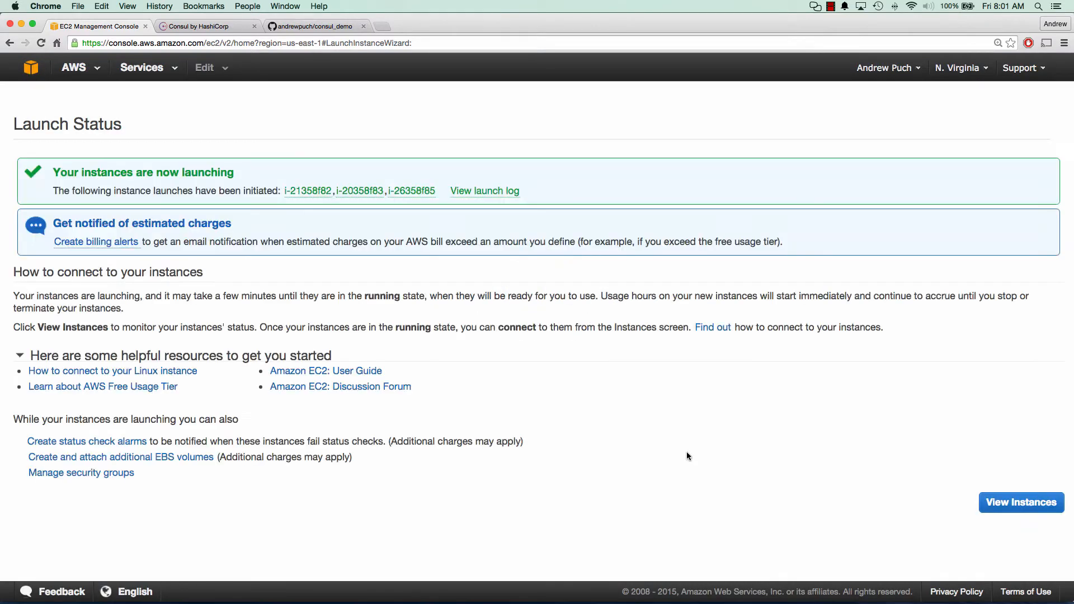
pyautogui.click(1020, 502)
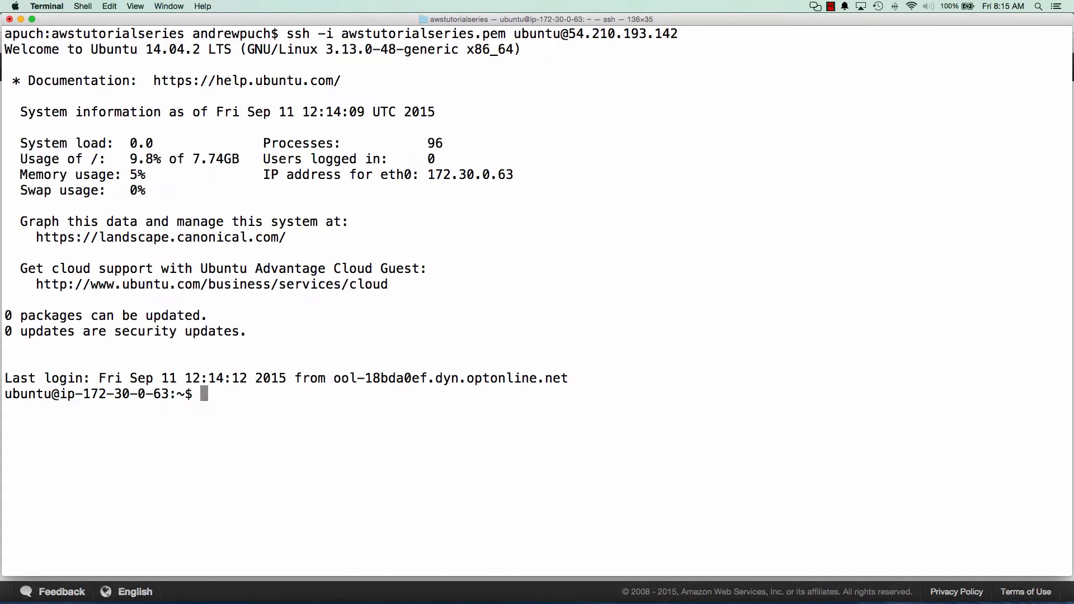
# - Become root with sudo su and select the setup commands from the consul_demo README
pyautogui.write('sudo su')
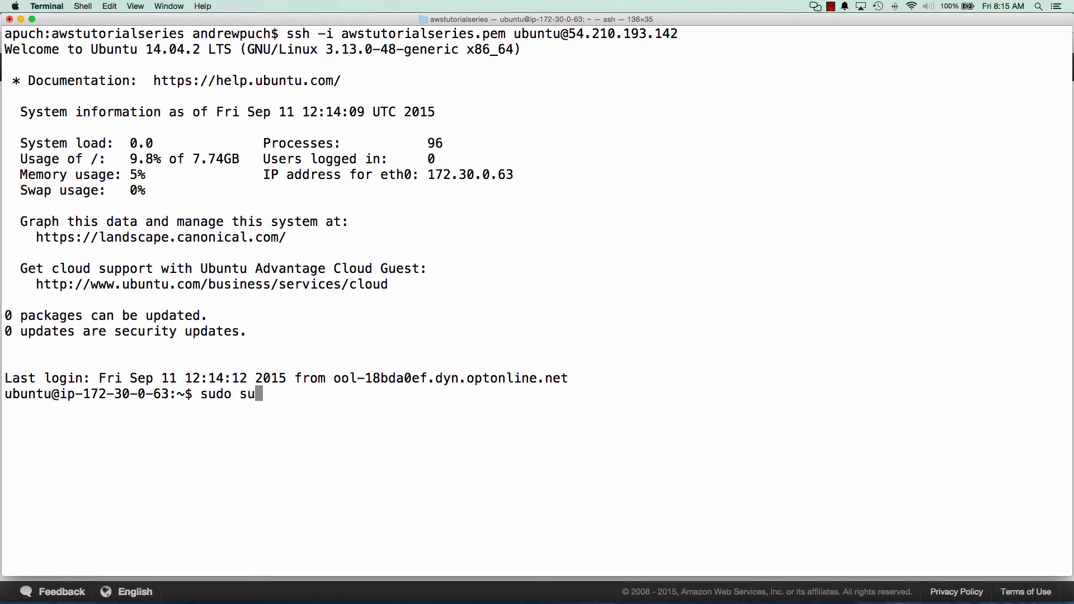
pyautogui.press('Return')
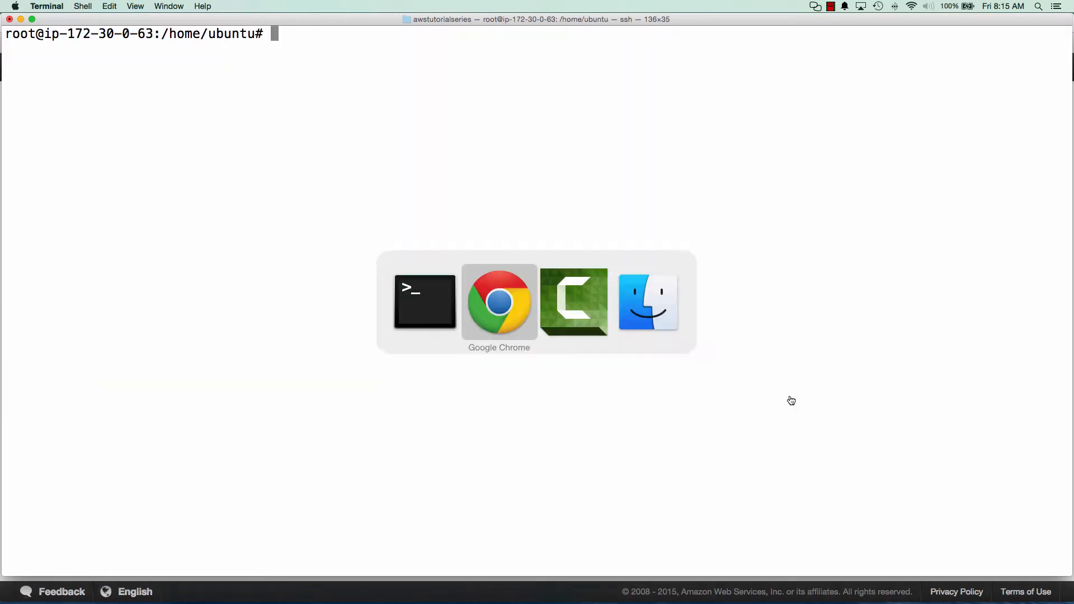
pyautogui.click(498, 301)
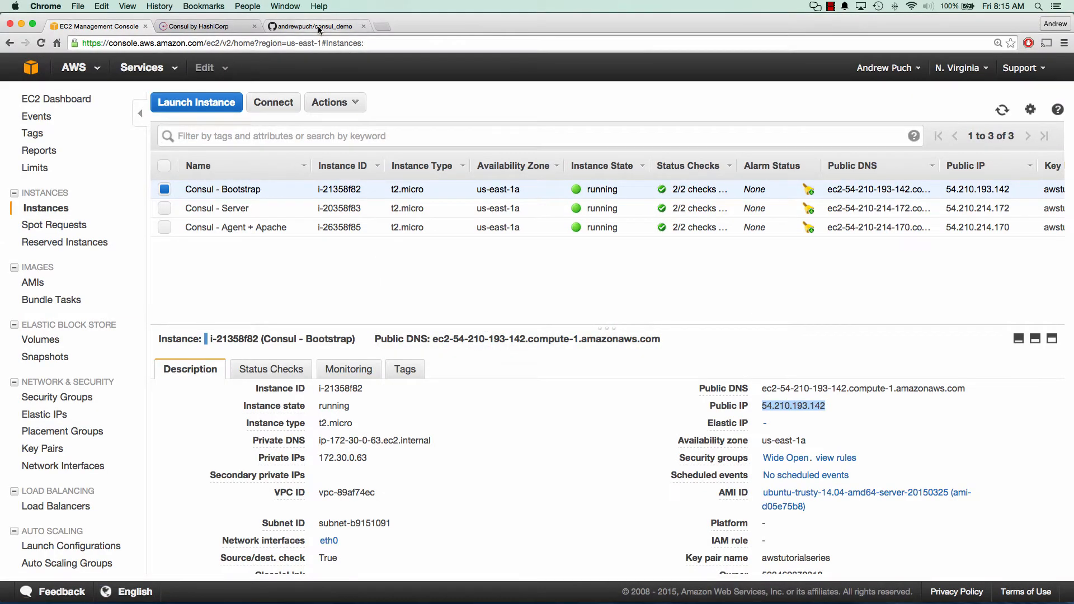
pyautogui.click(315, 26)
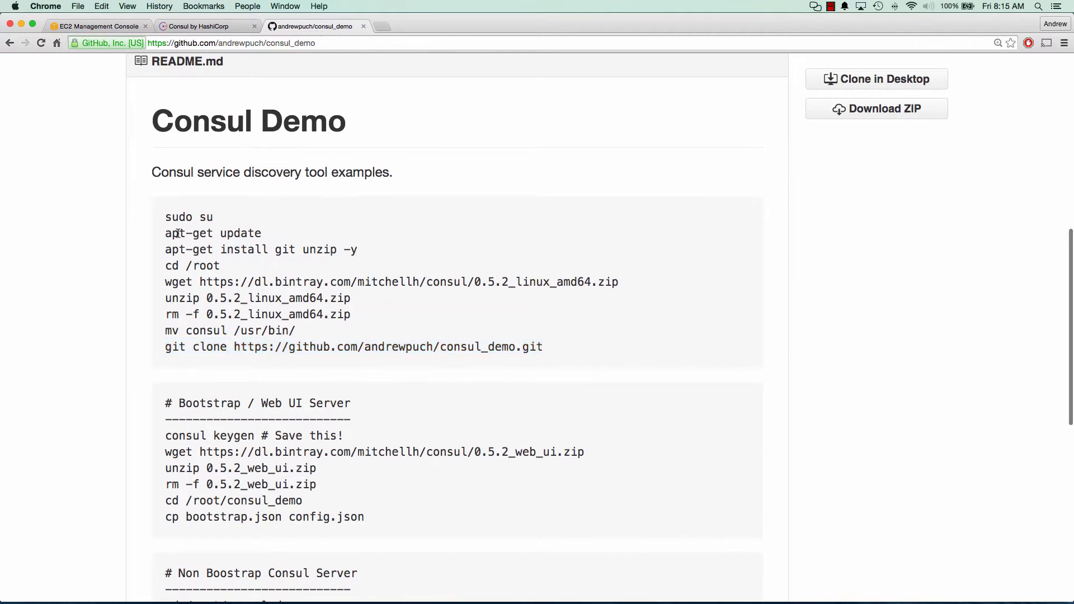
pyautogui.doubleClick(212, 233)
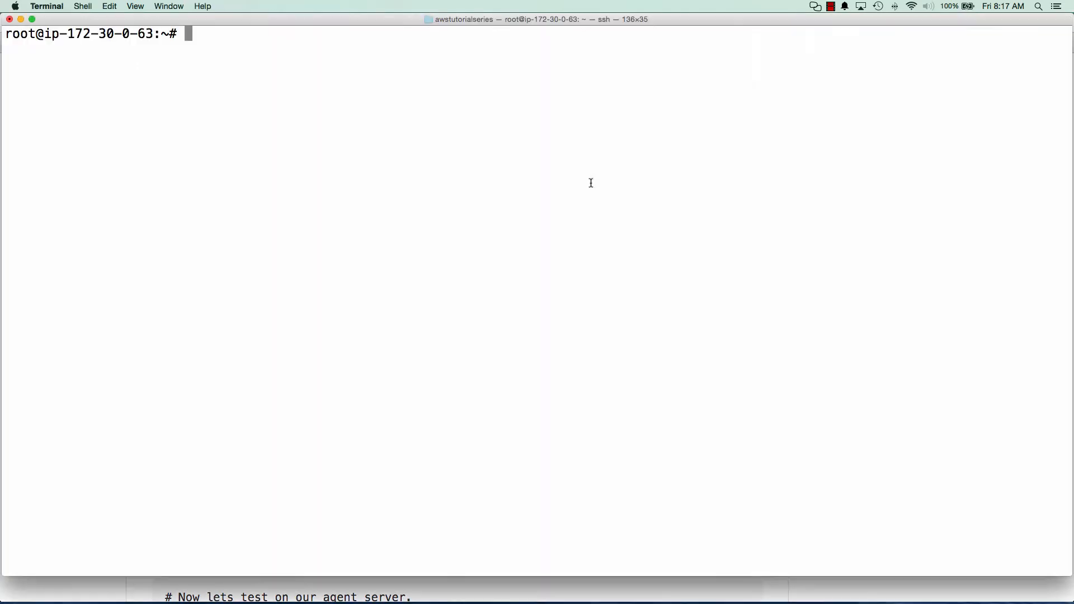
# - Download the 0.5.2 web UI zip and generate an encryption key with consul keygen
pyautogui.write('wget https://dl.bintray.com/mitchellh/consul/0.5.2_web_ui.zip')
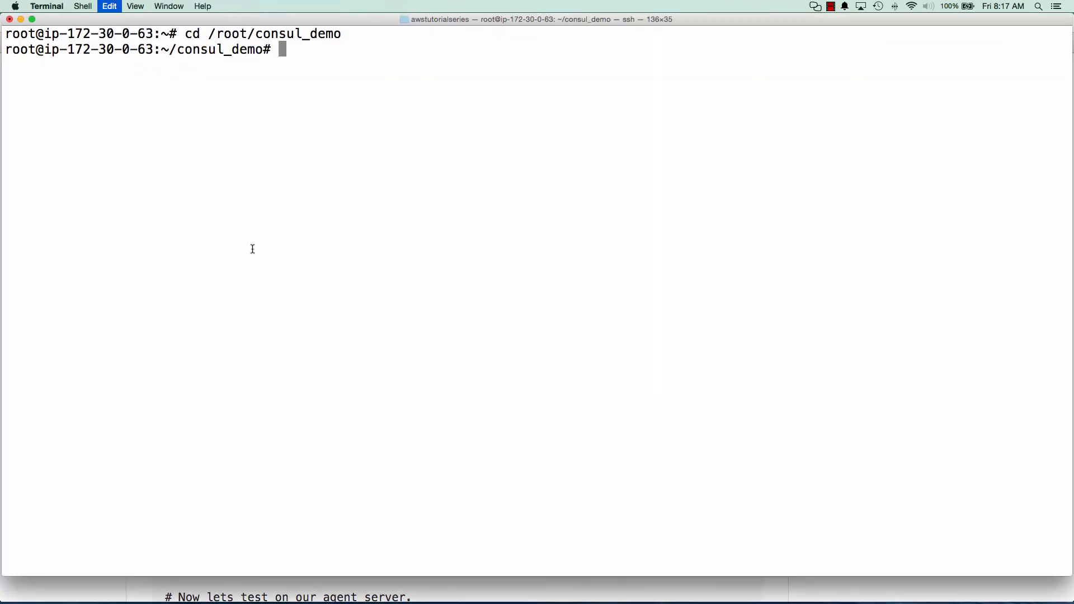
pyautogui.write('consul keygen')
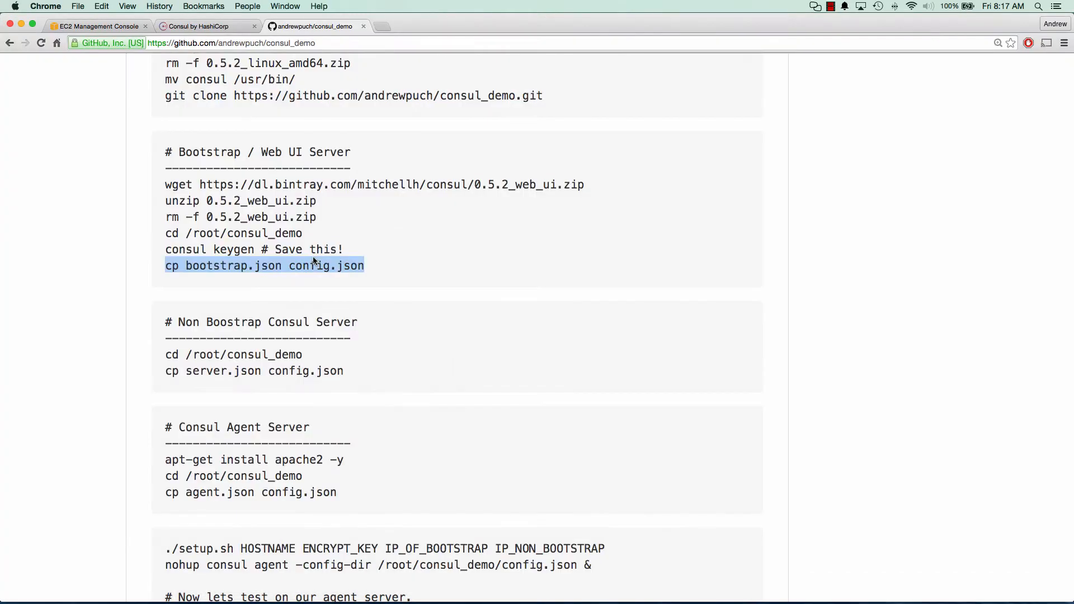
pyautogui.scroll(-3)
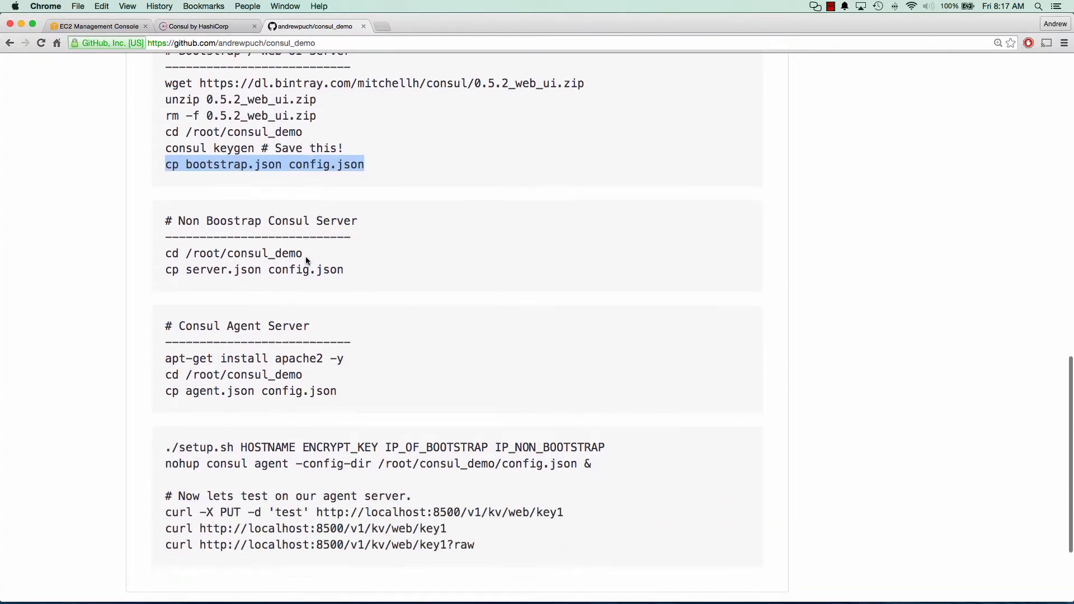
pyautogui.scroll(-3)
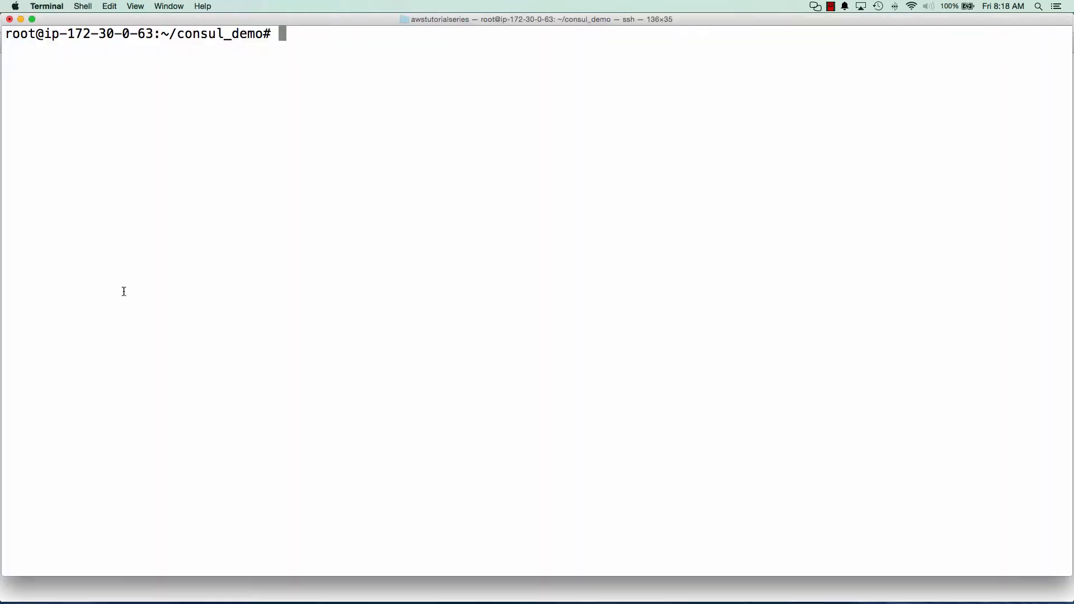
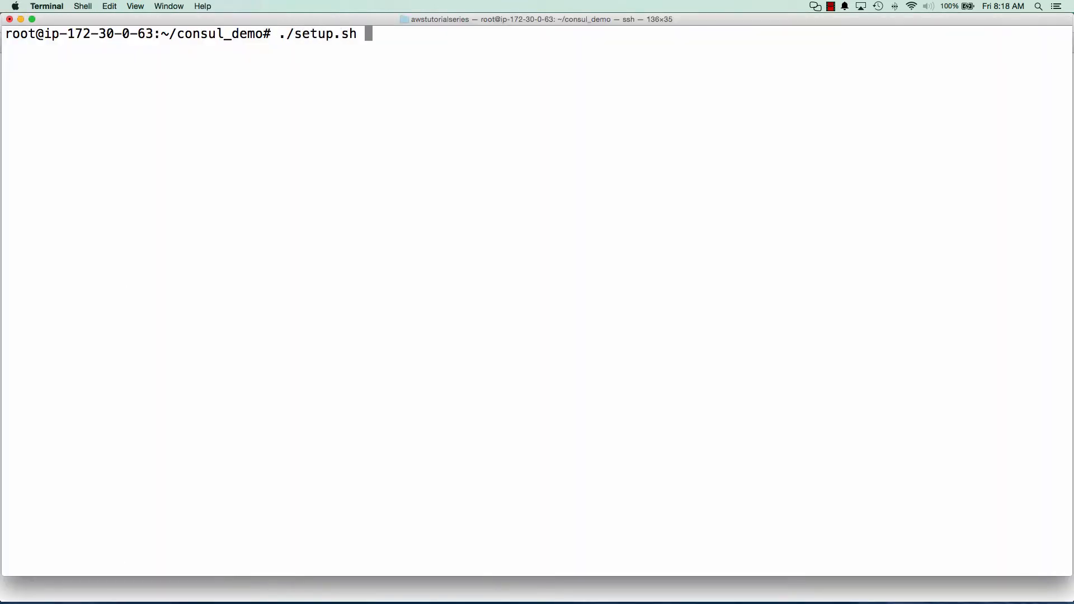
pyautogui.press('Return')
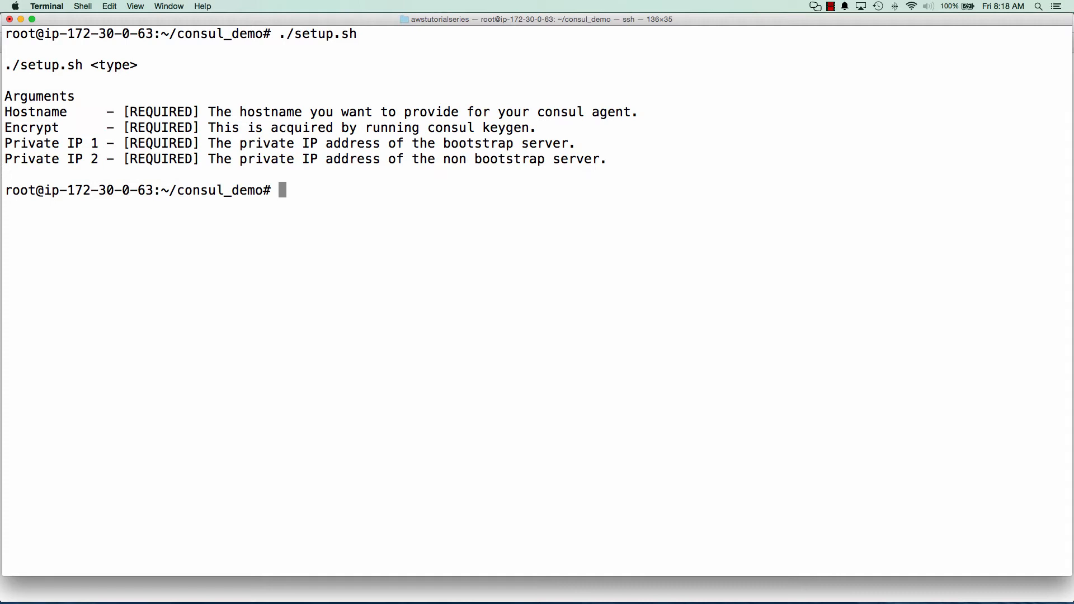
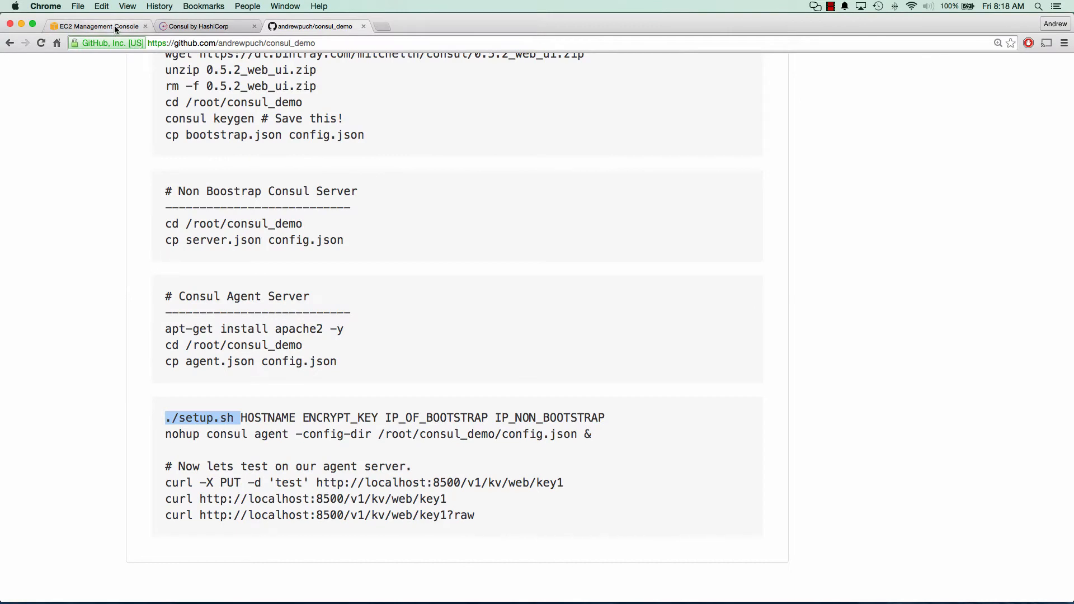
# - Copy the server's private IP 172.30.0.61 from EC2 to complete and run the bootstrap setup
pyautogui.click(96, 26)
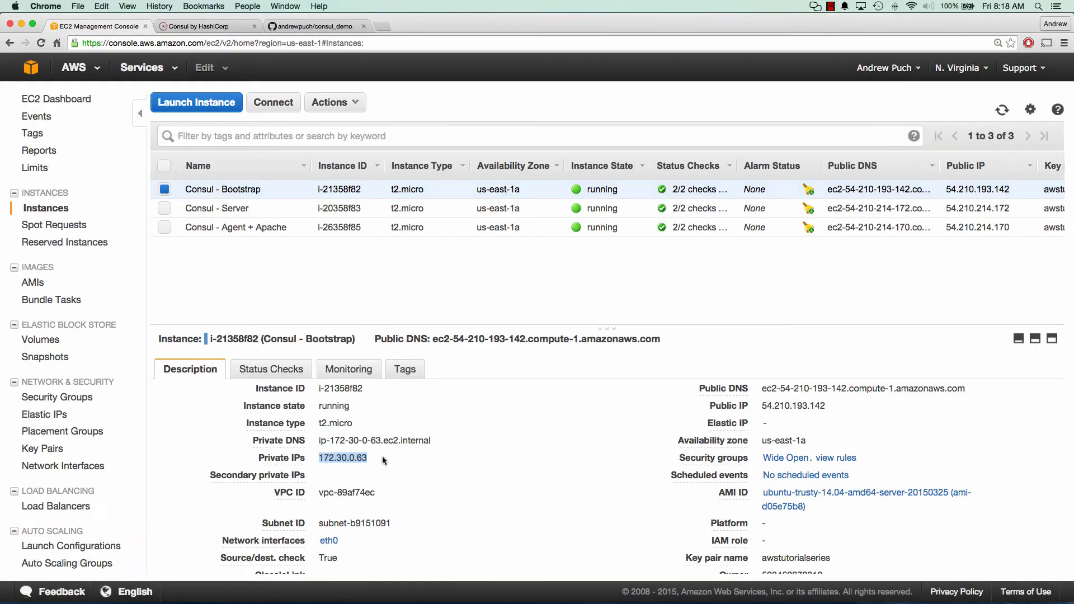
pyautogui.click(216, 208)
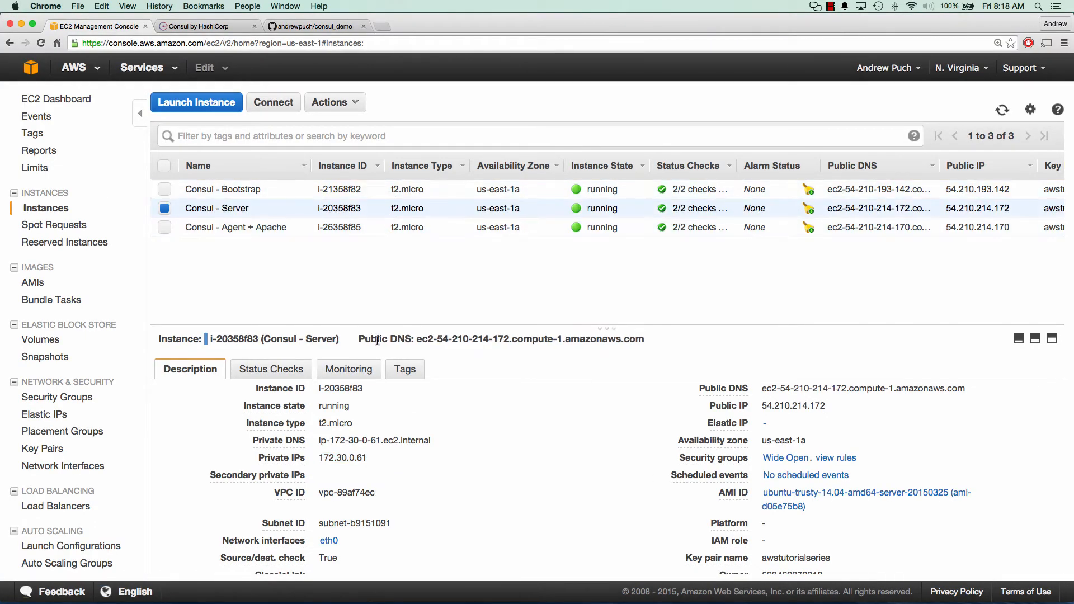
pyautogui.doubleClick(342, 458)
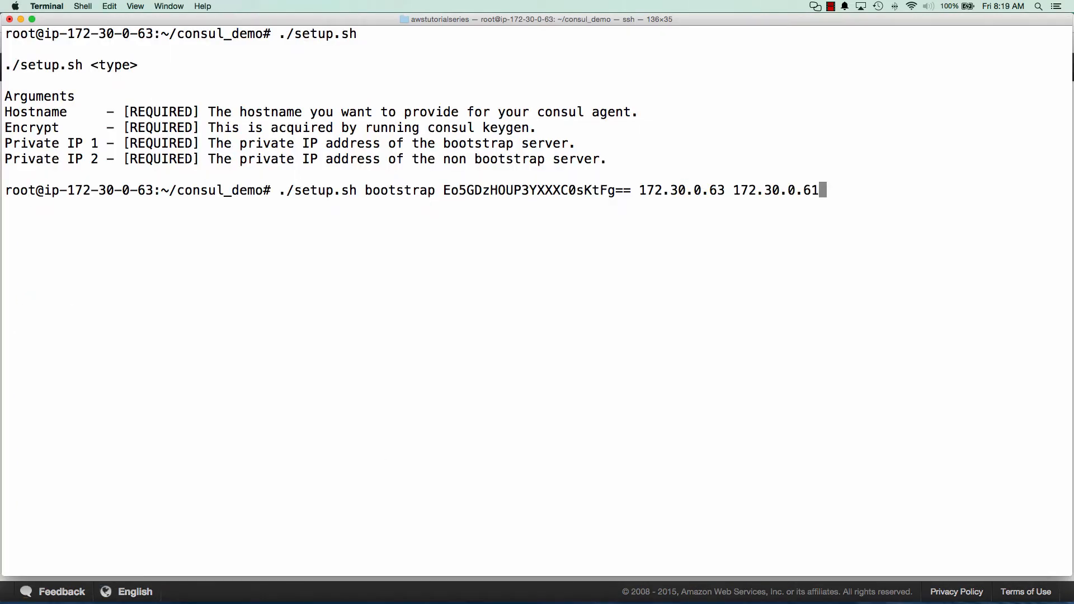
pyautogui.write('cle')
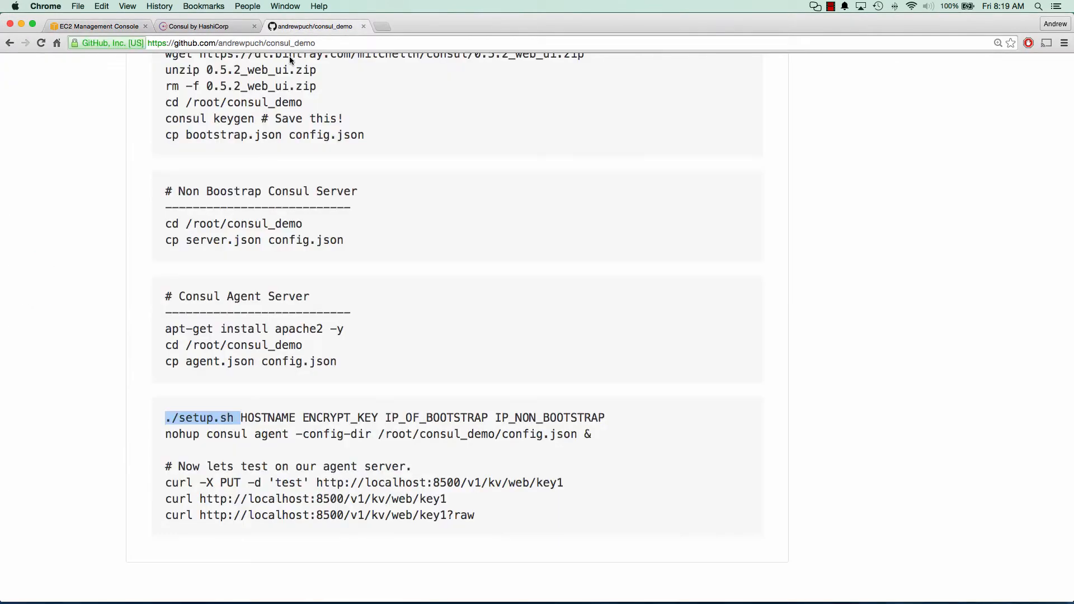
pyautogui.scroll(-3)
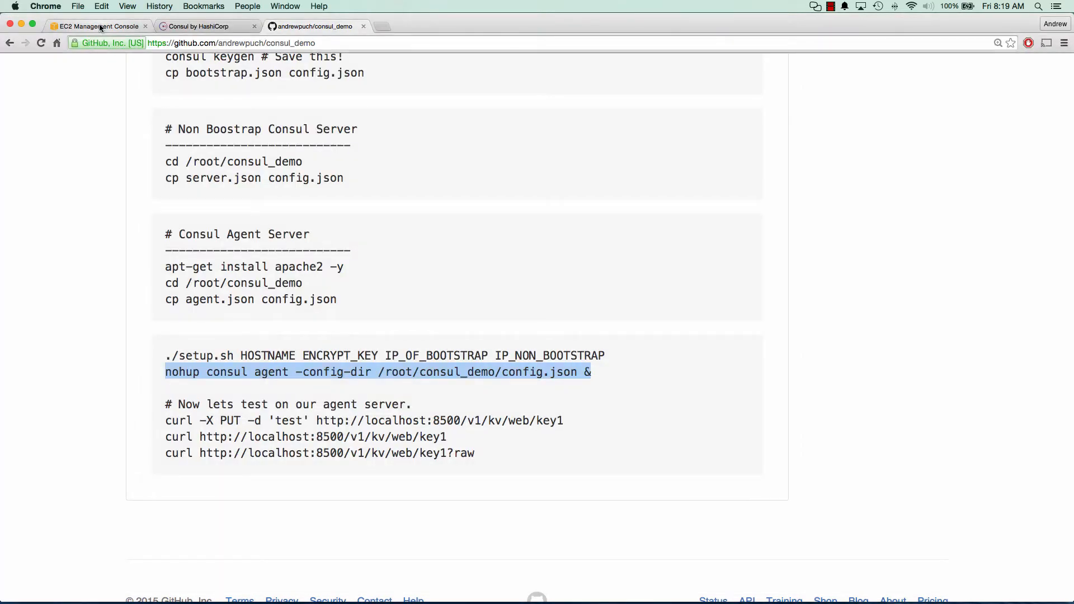
pyautogui.click(100, 26)
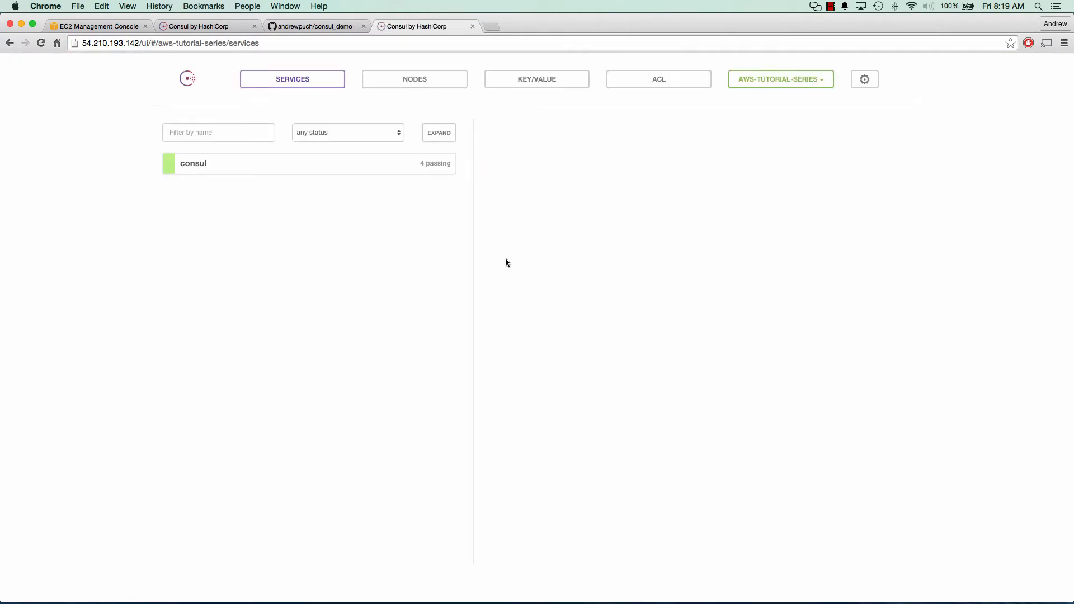
pyautogui.moveTo(386, 169)
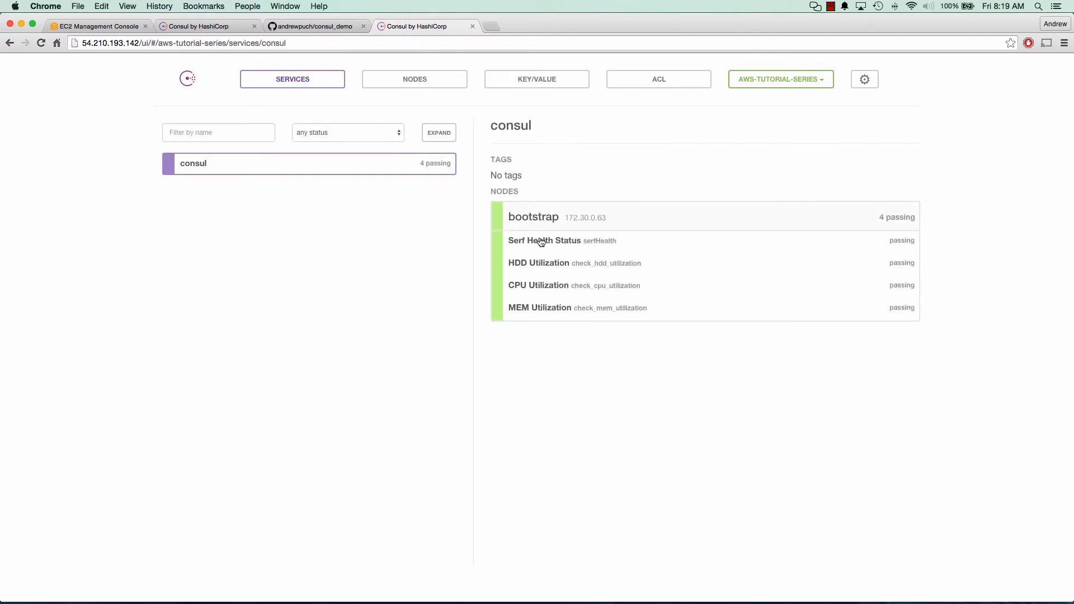
pyautogui.moveTo(544, 258)
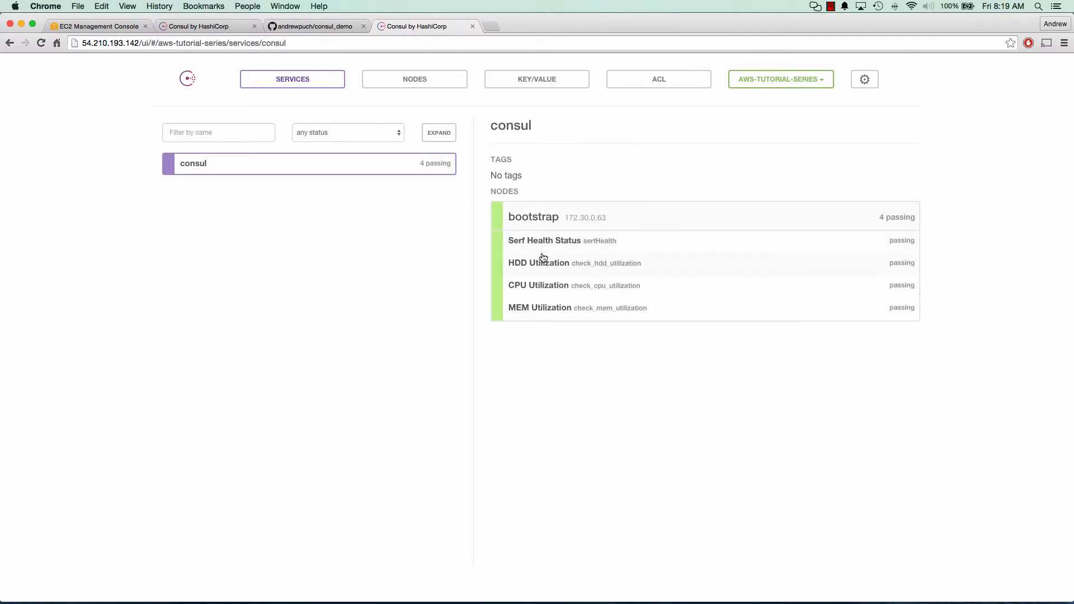
# - View the bootstrap node's health checks, then switch to the key/value store
pyautogui.click(414, 79)
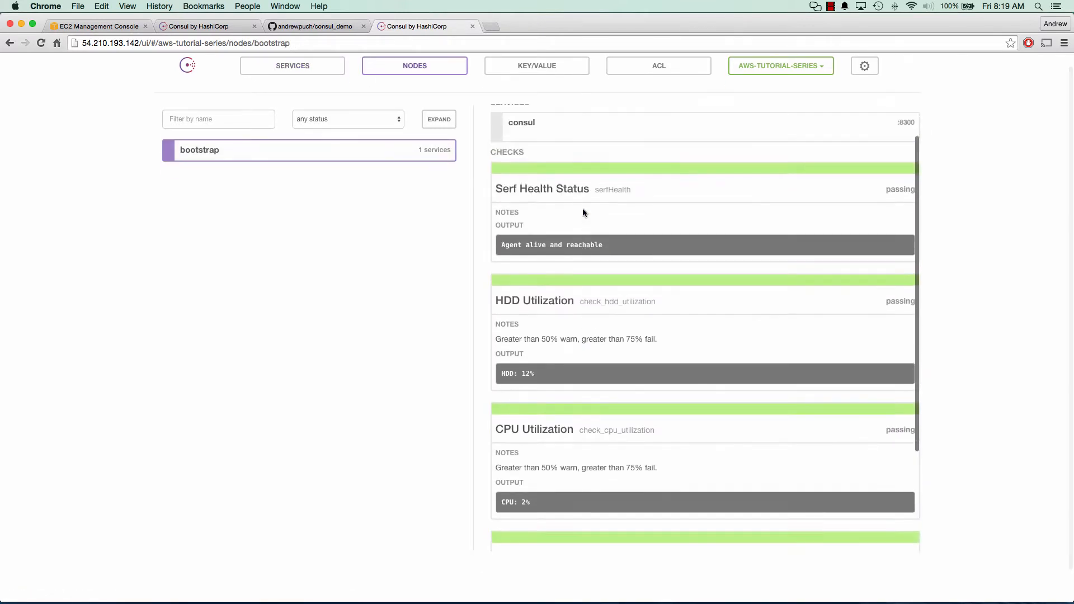
pyautogui.click(536, 65)
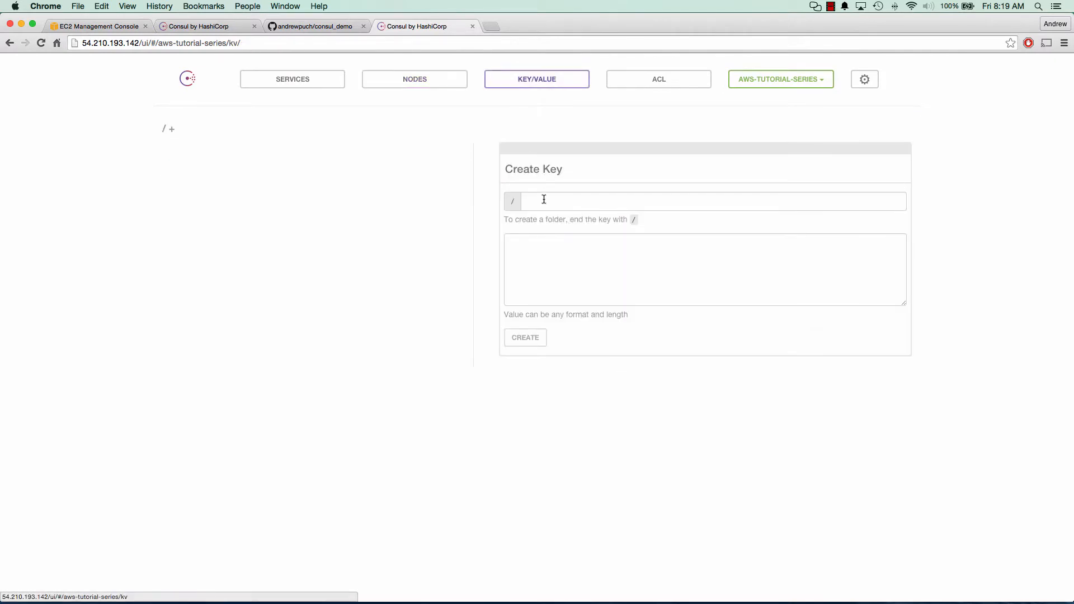
# - Create the key hello with value world, then return to the EC2 instance list
pyautogui.write('hello')
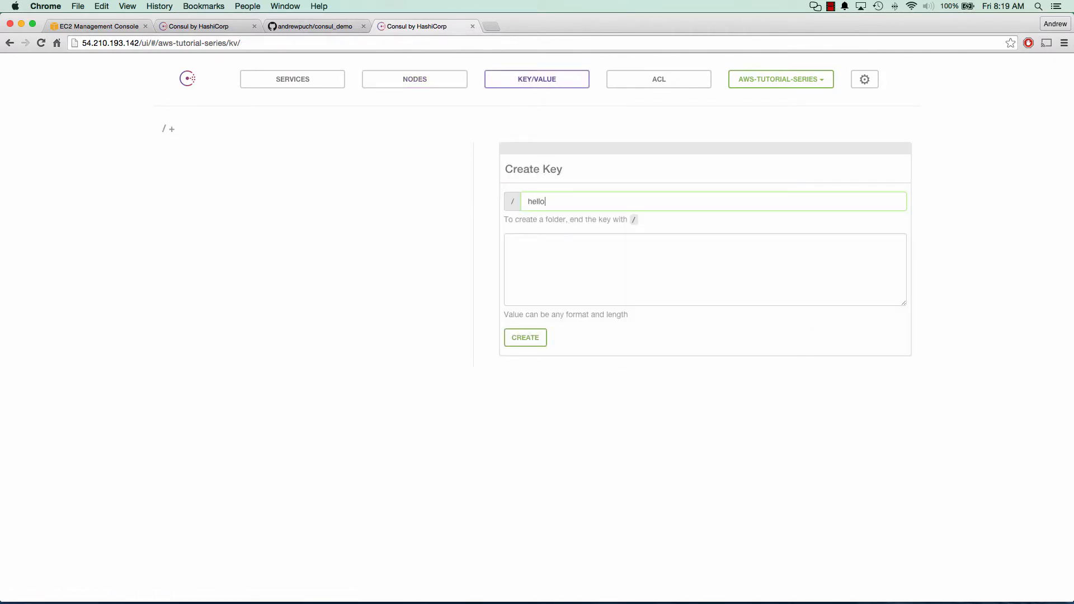
pyautogui.write('world')
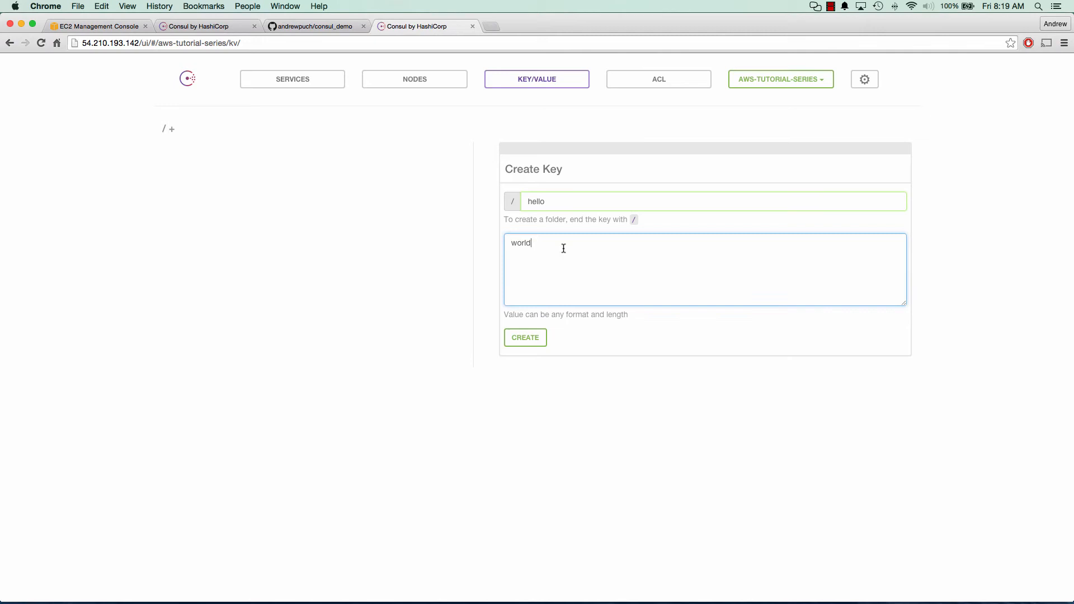
pyautogui.click(524, 337)
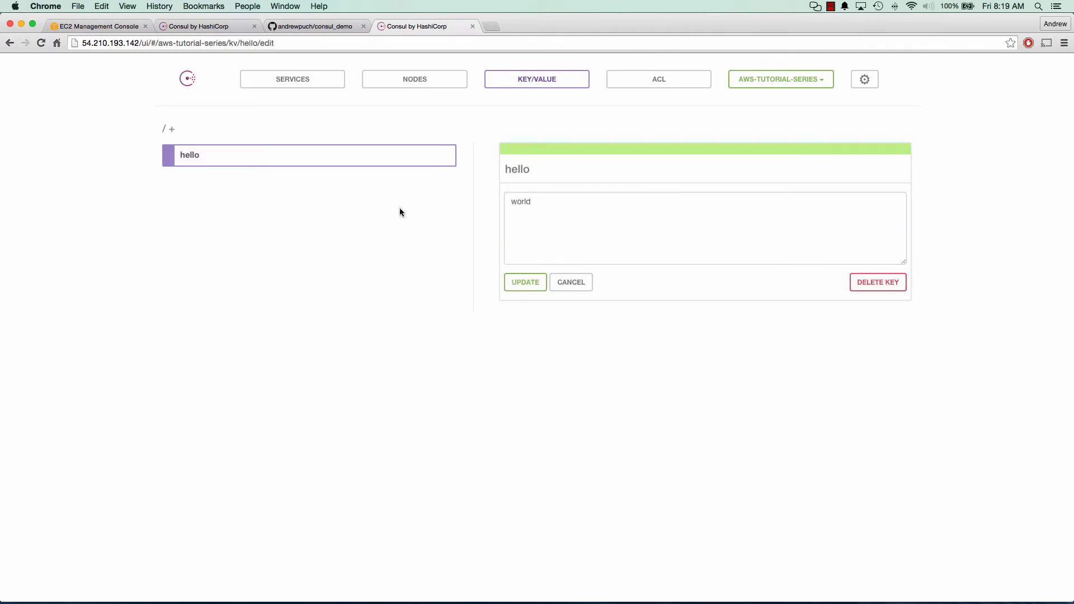
pyautogui.click(96, 25)
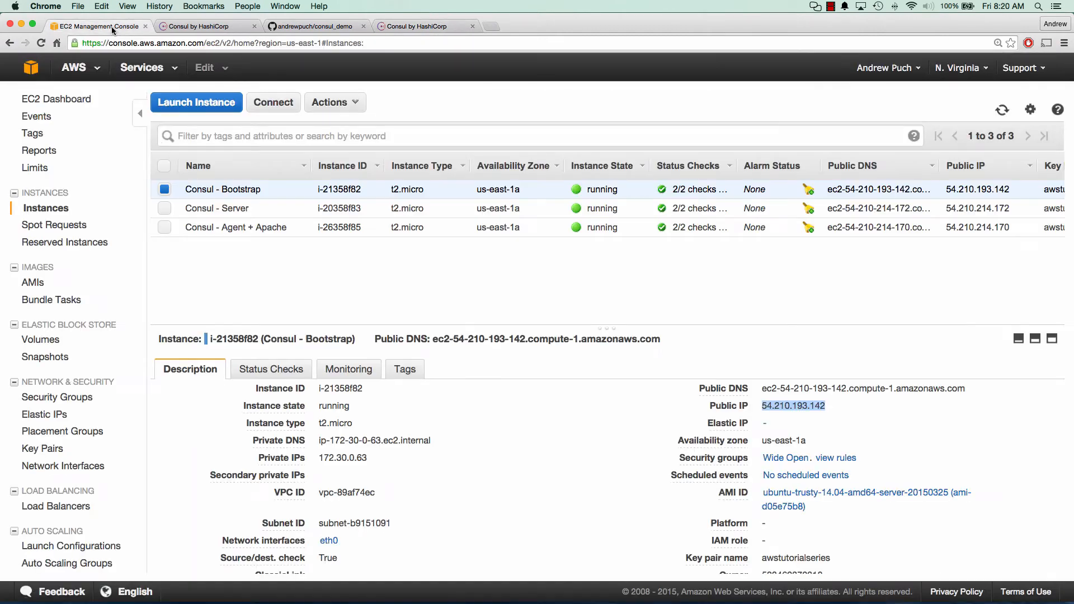
# - Copy the server's public IP 54.210.214.172 and SSH to it with awstutorialseries.pem
pyautogui.click(216, 208)
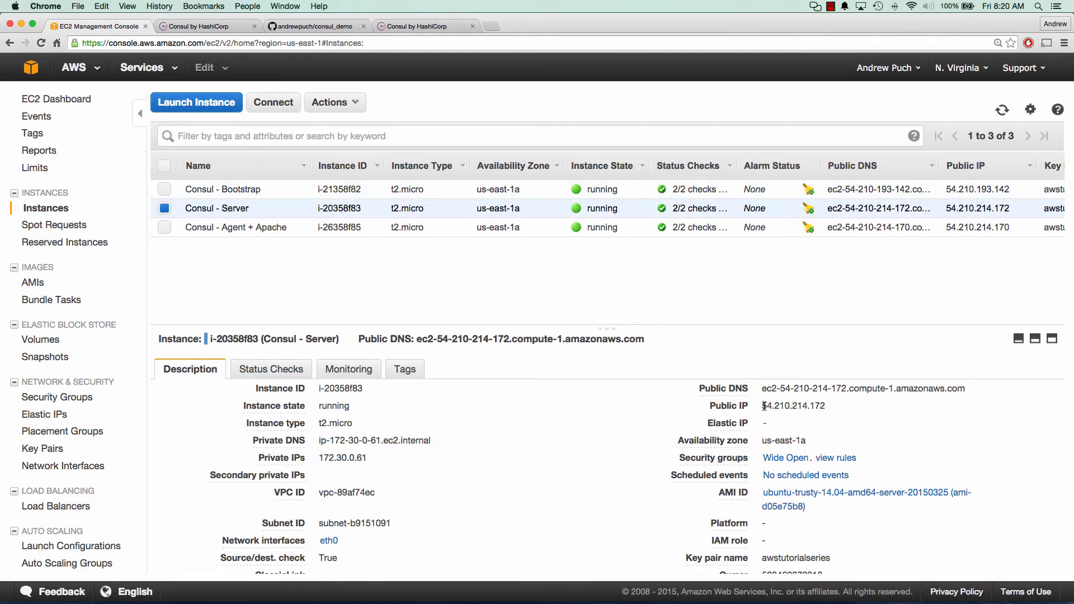
pyautogui.doubleClick(792, 405)
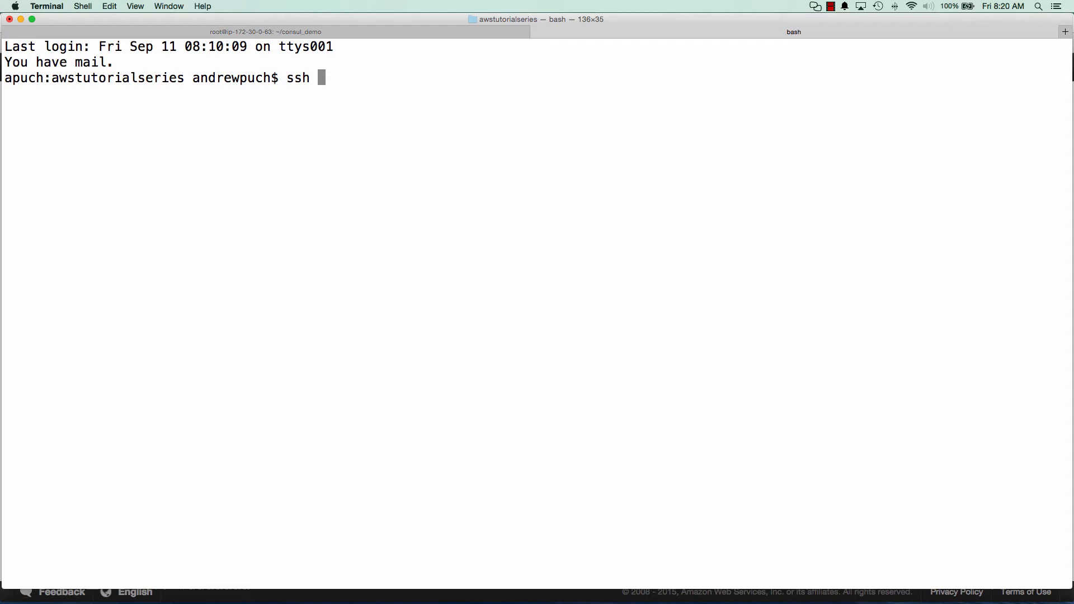
pyautogui.write('-i awstutorialseries.pem u')
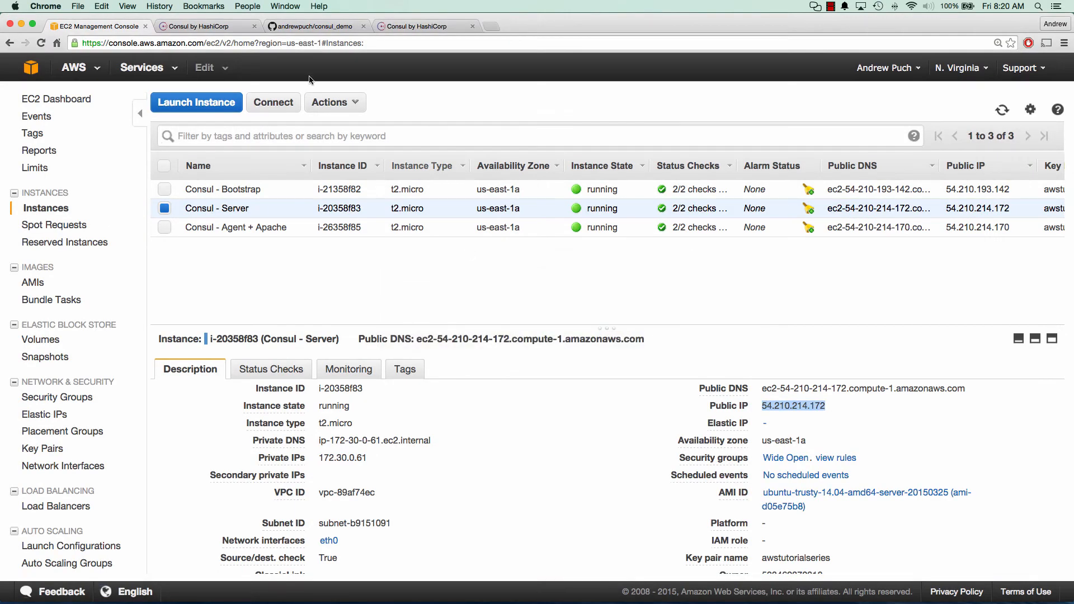
pyautogui.click(315, 26)
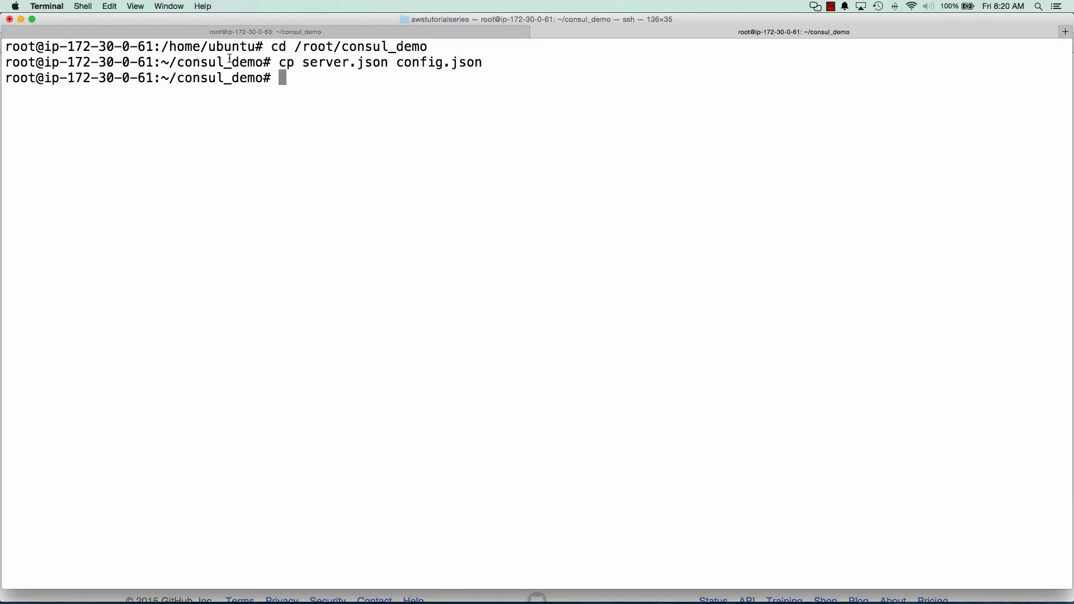
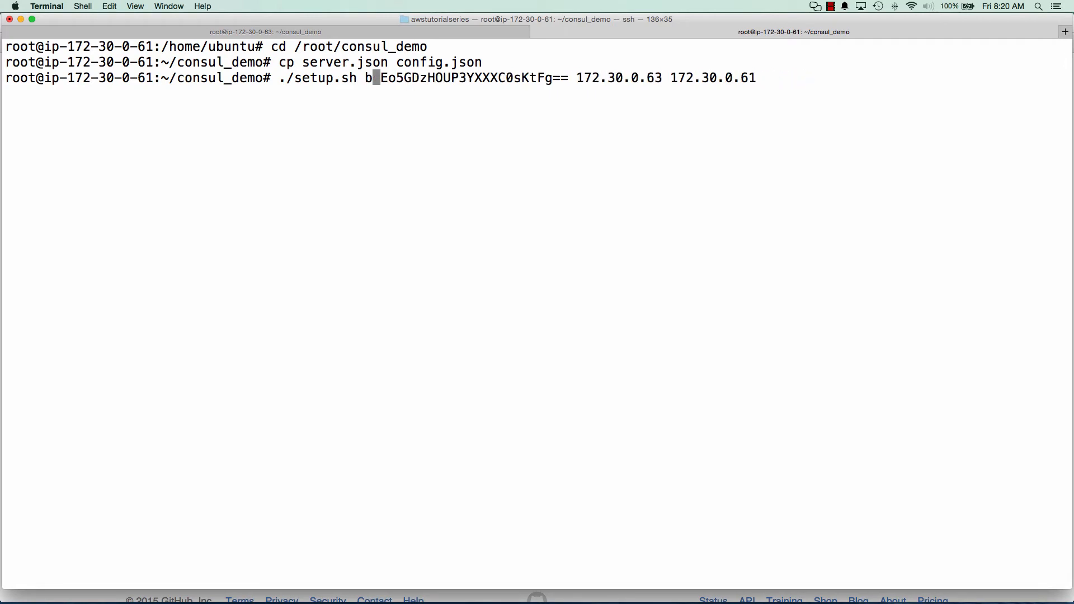
# - Run ./setup.sh server with the key and IPs 172.30.0.63 172.30.0.61, then return to the browser
pyautogui.write('erver')
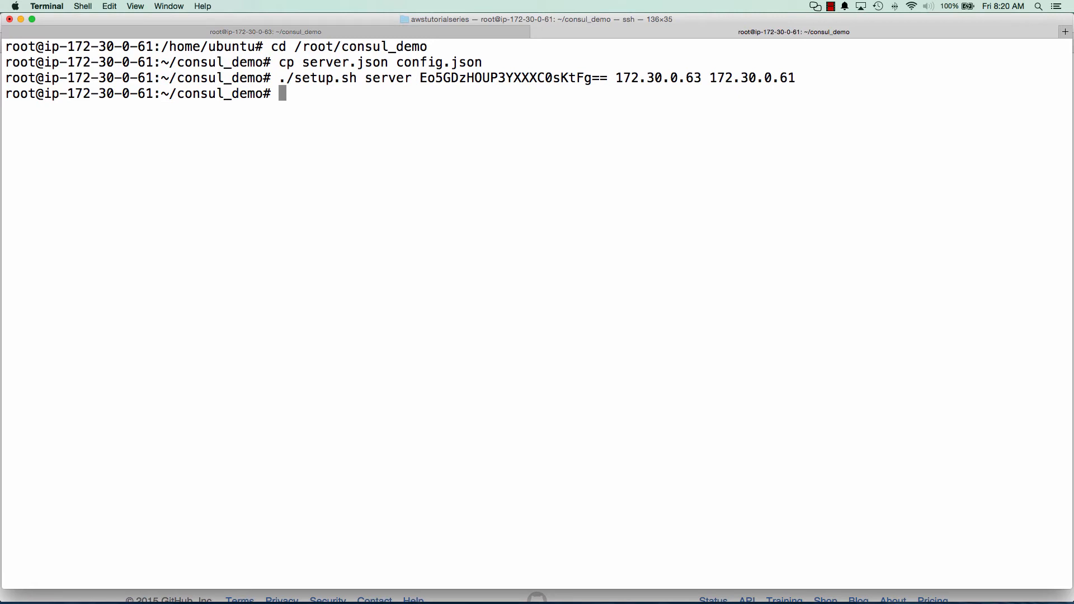
pyautogui.click(309, 25)
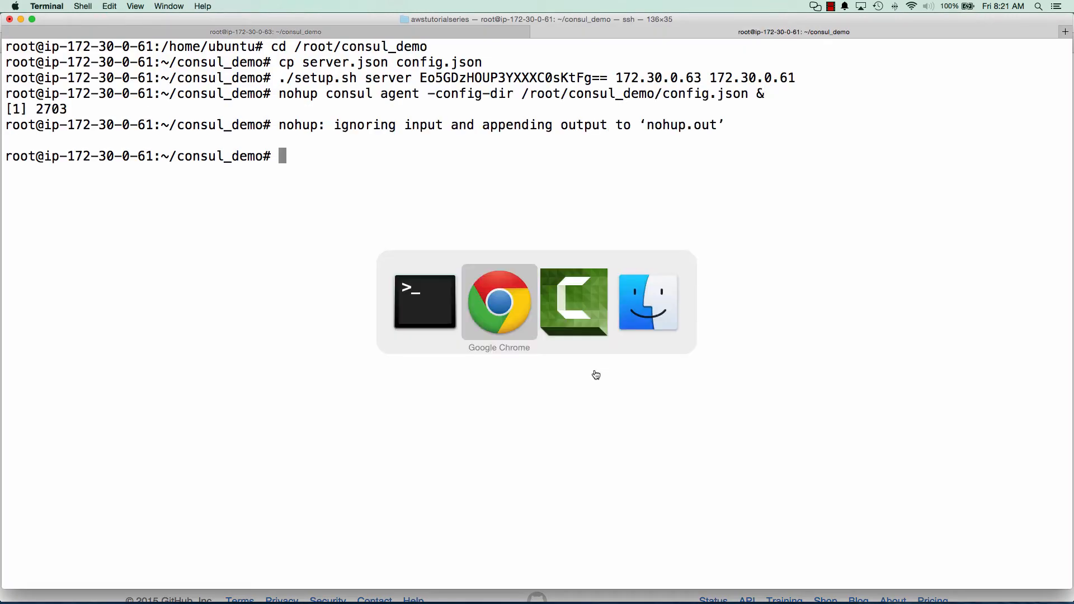
pyautogui.click(499, 301)
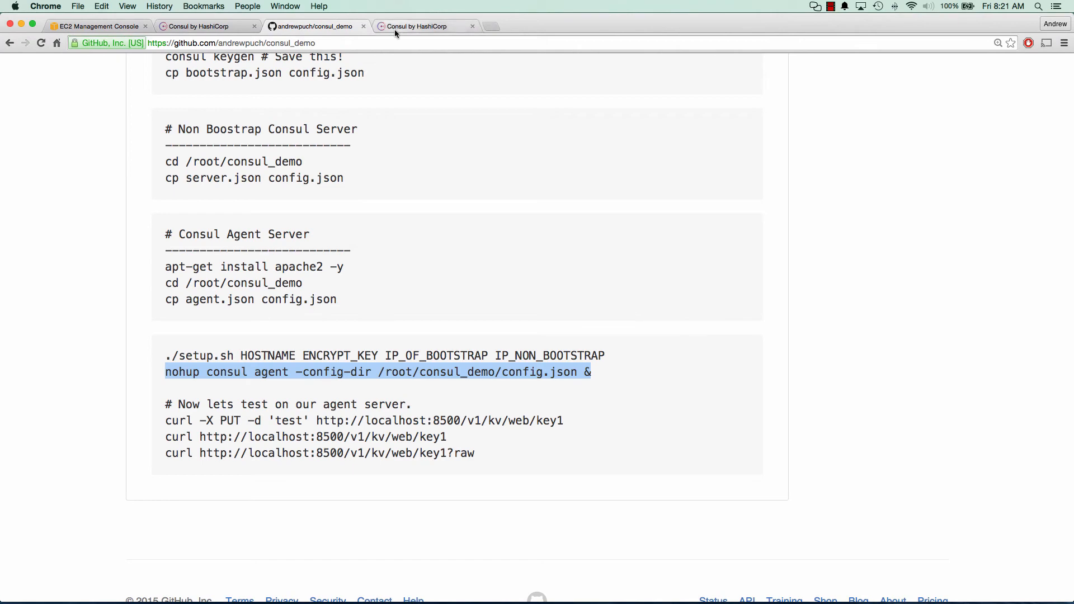
# - Inspect the server node's checks and the stored key/value entries, then return to the nodes list
pyautogui.click(417, 26)
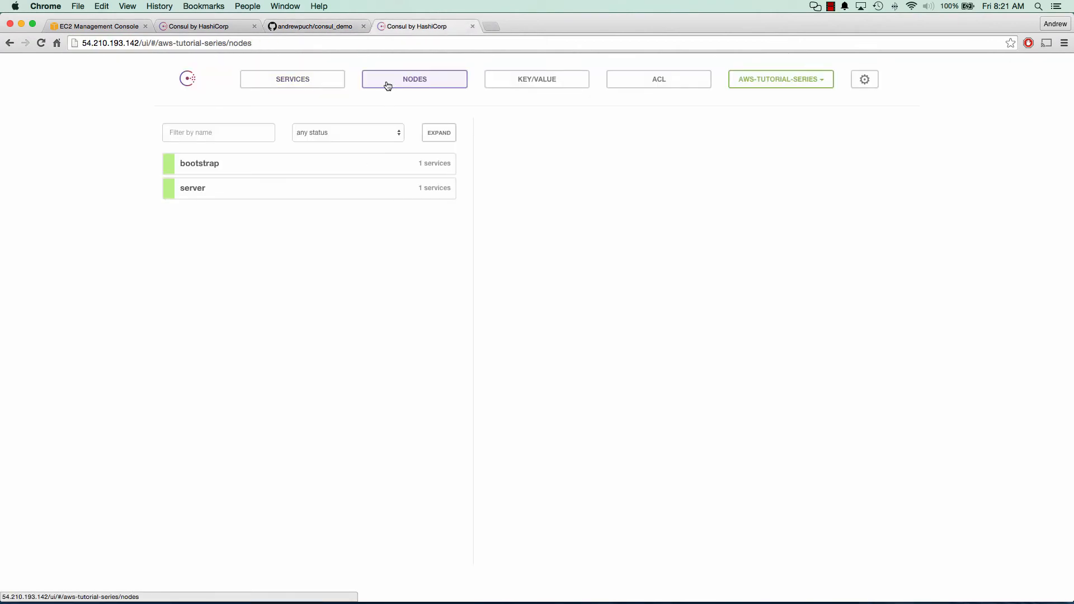
pyautogui.click(199, 163)
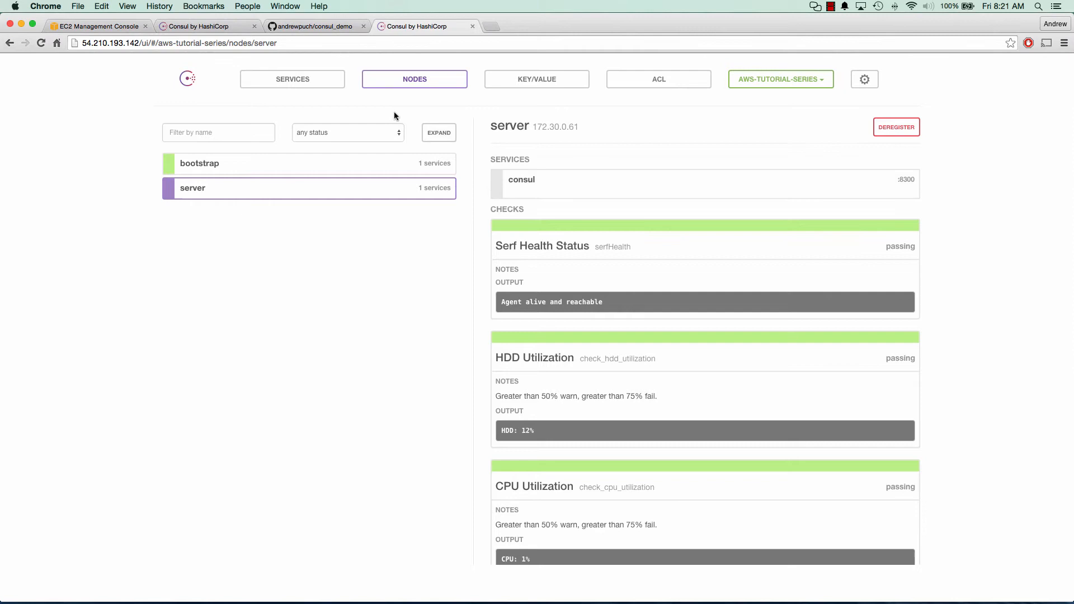
pyautogui.click(536, 78)
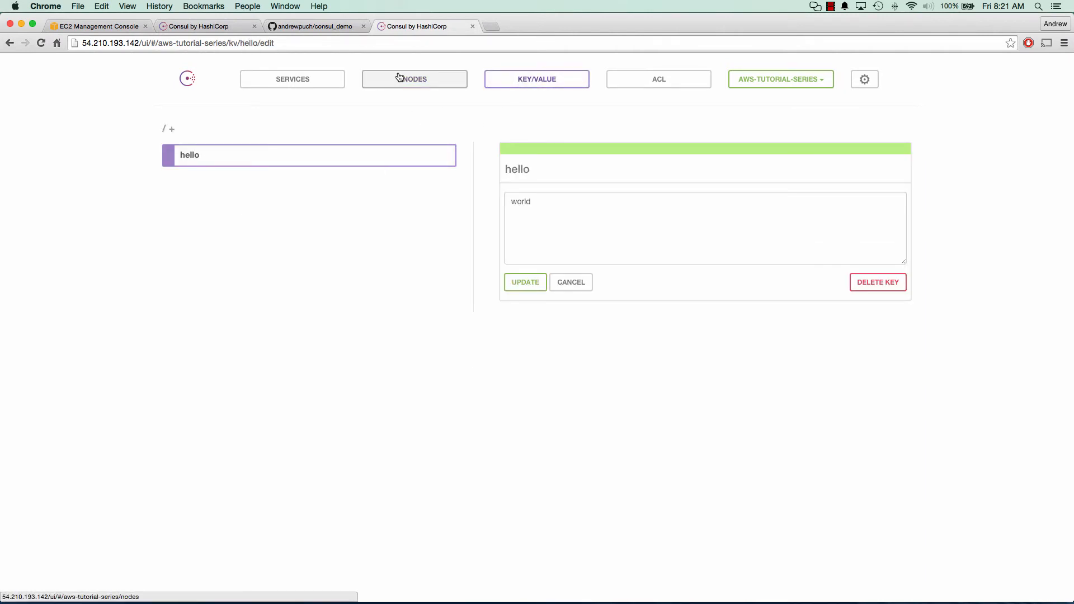
pyautogui.click(414, 78)
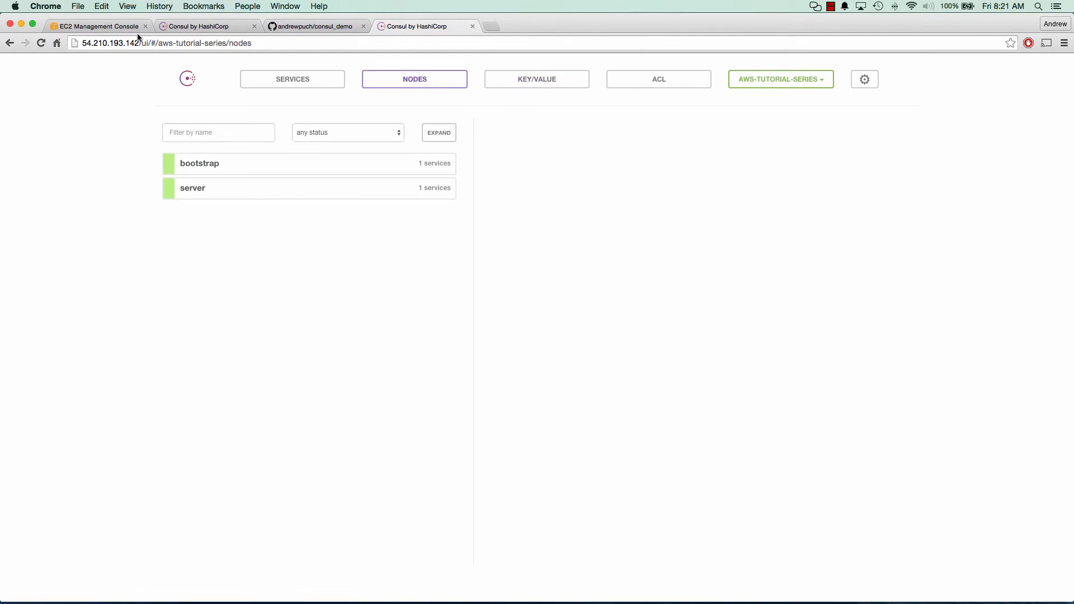
# - SSH into the agent instance 172.30.0.62 with awstutorialseries.pem, configure it via setup.sh agent and start Consul with nohup
pyautogui.click(96, 26)
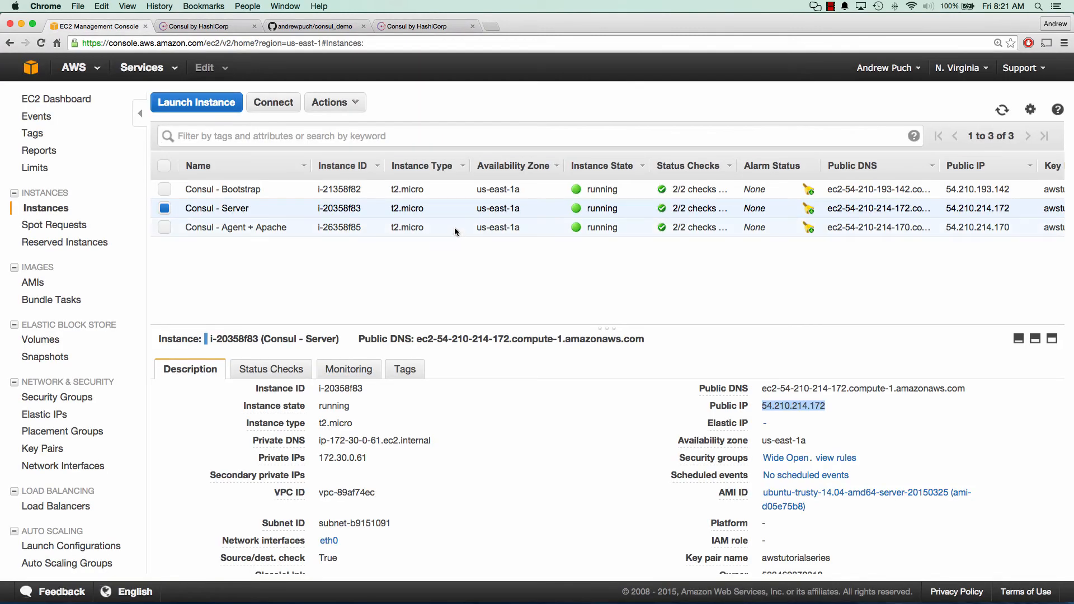
pyautogui.click(236, 227)
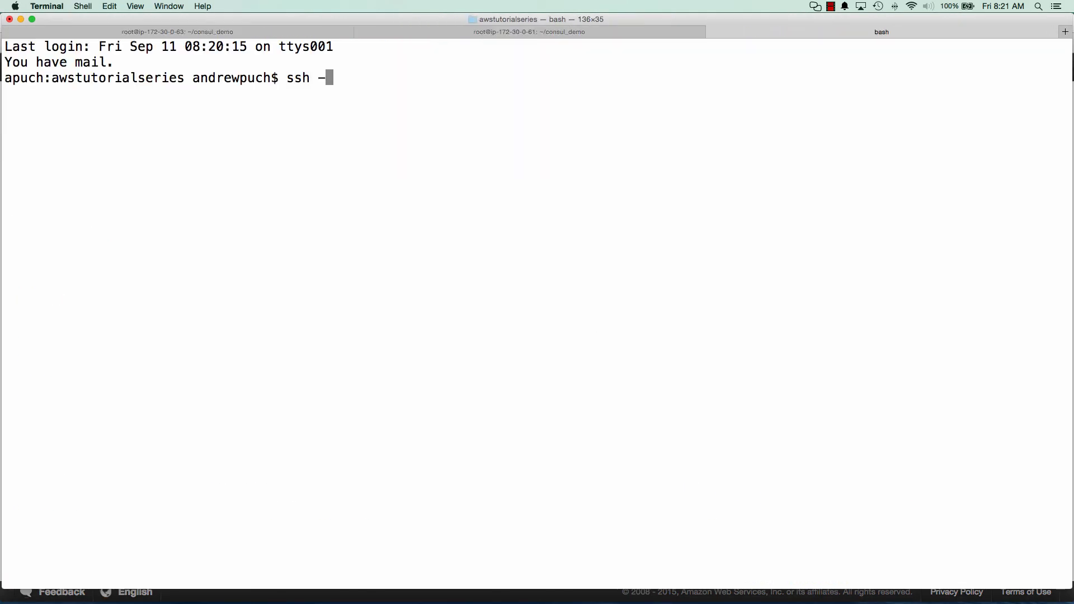
pyautogui.write('i awstutorialseries.pem u')
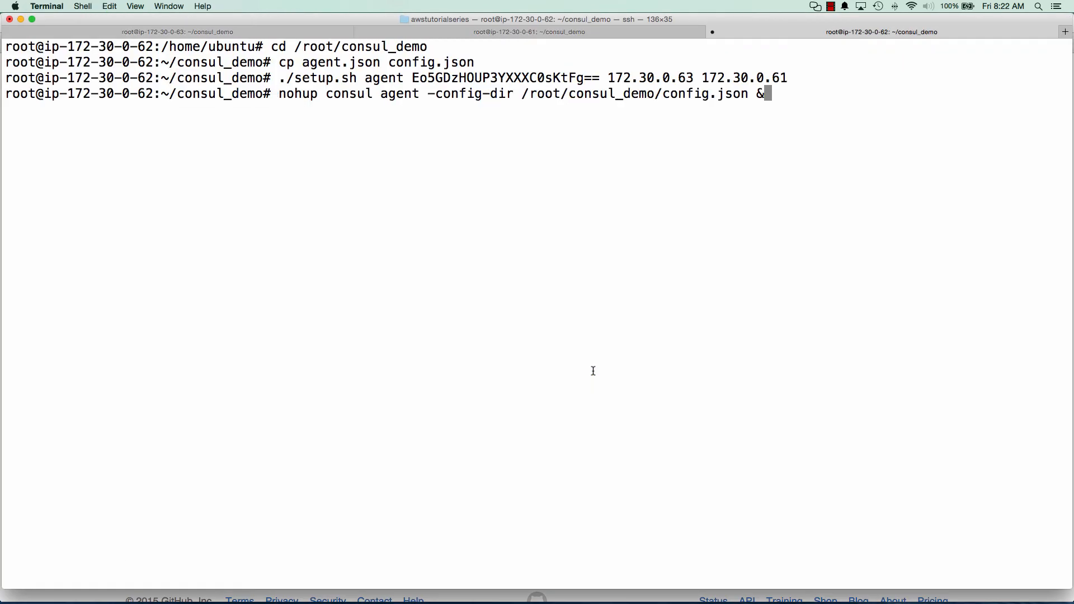
pyautogui.press('cmd+tab')
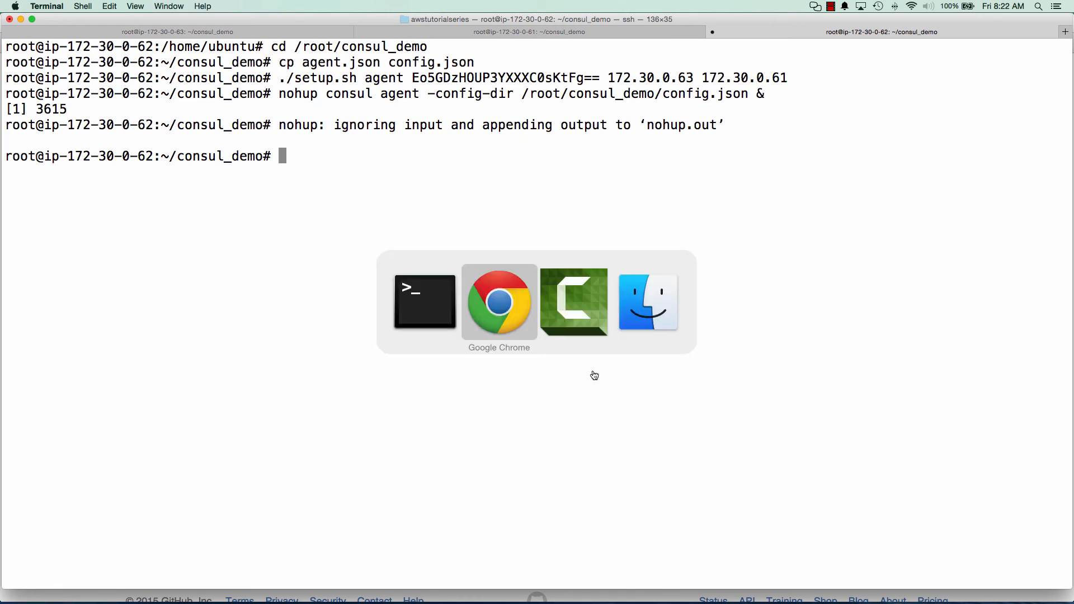
# - Refresh the Nodes page and confirm the agent node 172.30.0.62 shows passing checks
pyautogui.click(498, 301)
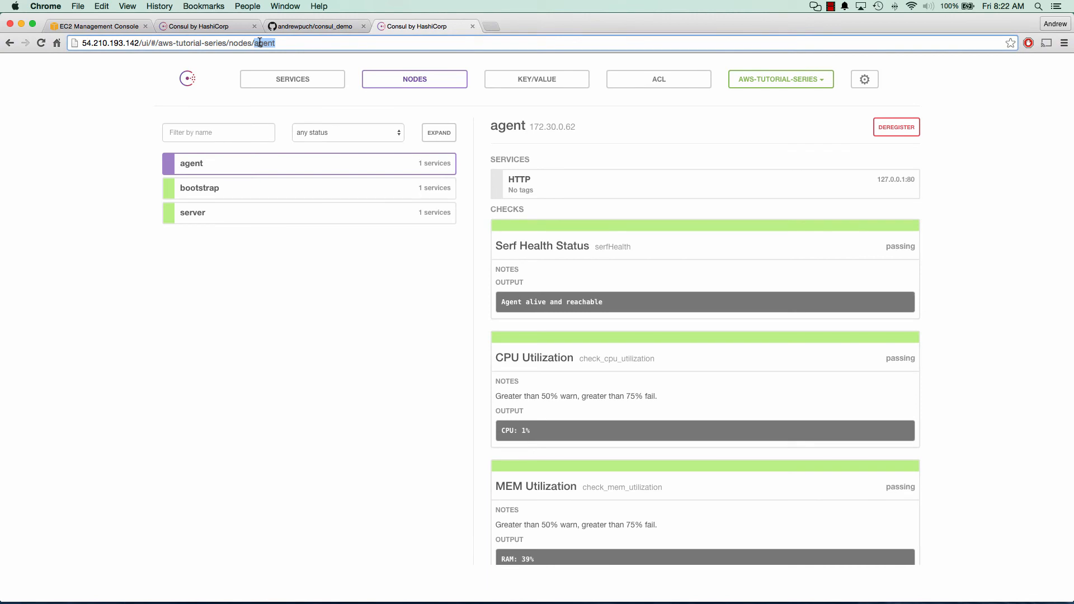
pyautogui.click(309, 163)
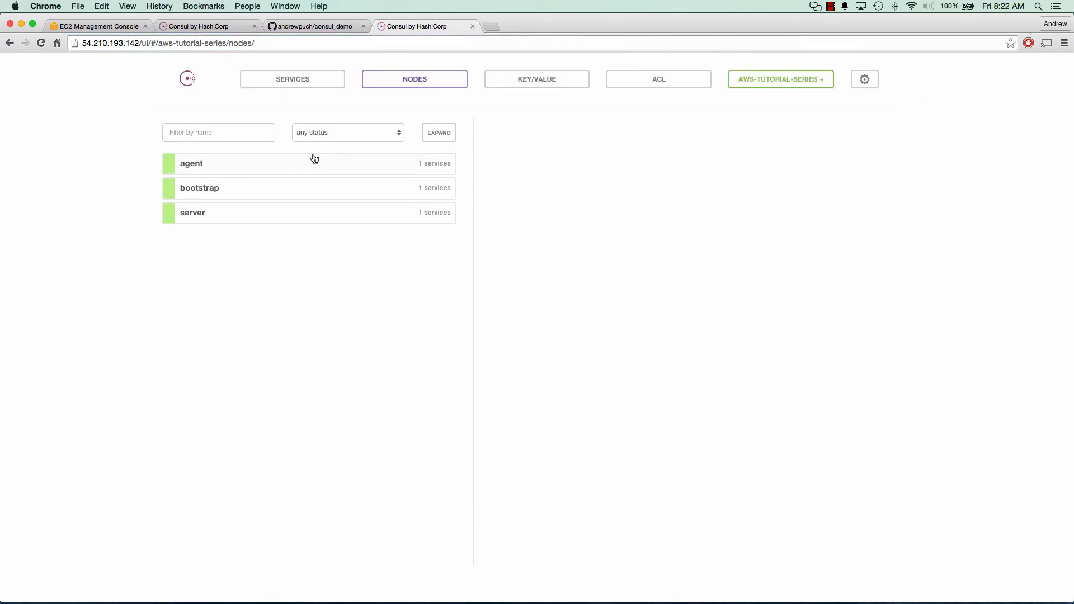
pyautogui.click(191, 163)
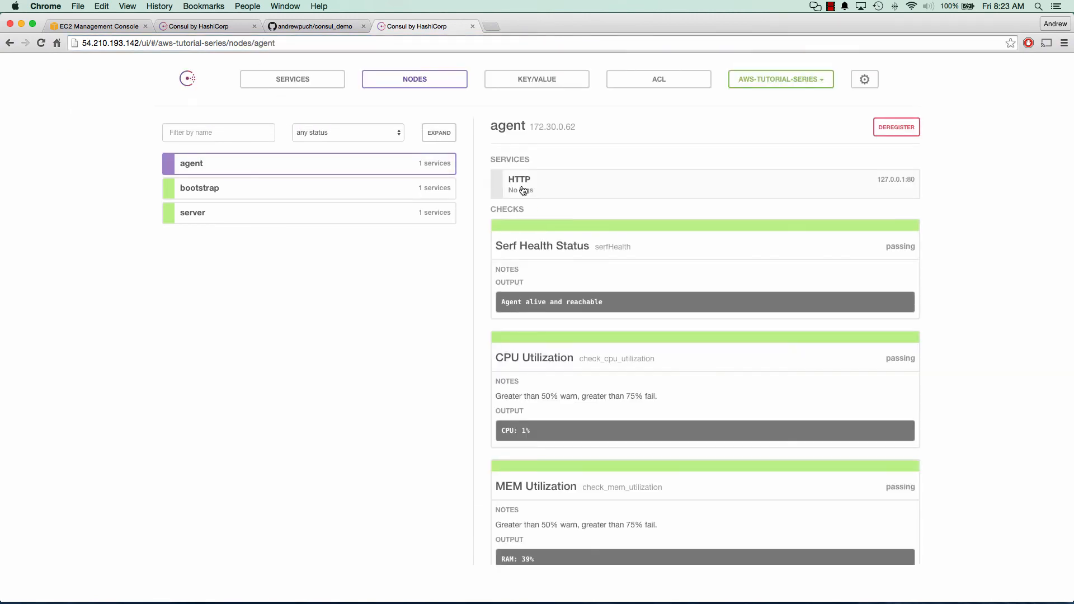
pyautogui.moveTo(580, 183)
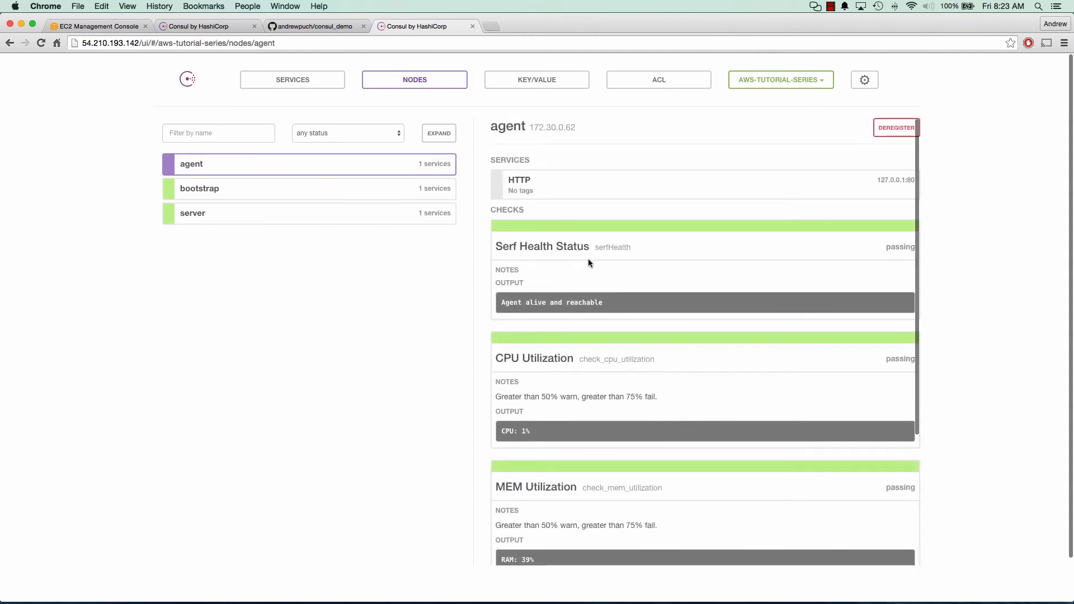
# - Confirm the HTTP service lists its providing nodes with 4 passing checks
pyautogui.click(292, 78)
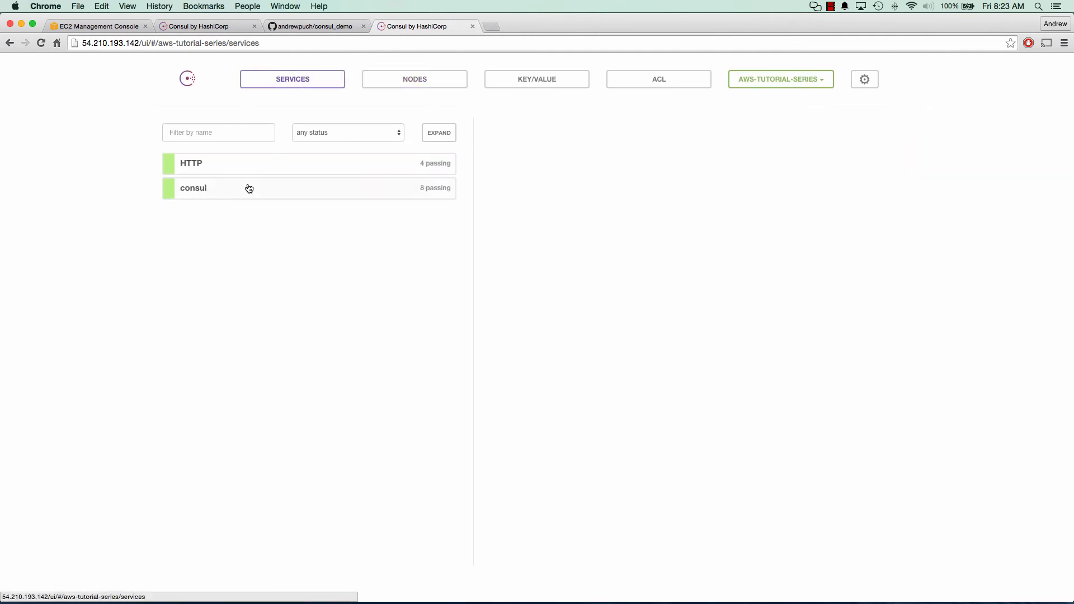
pyautogui.click(190, 163)
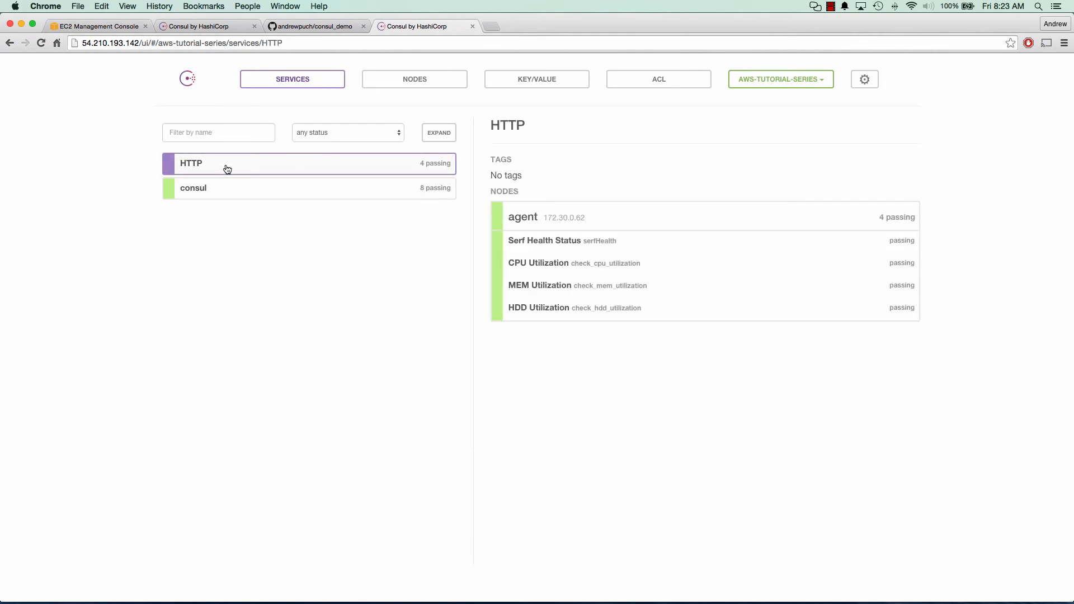
pyautogui.click(315, 26)
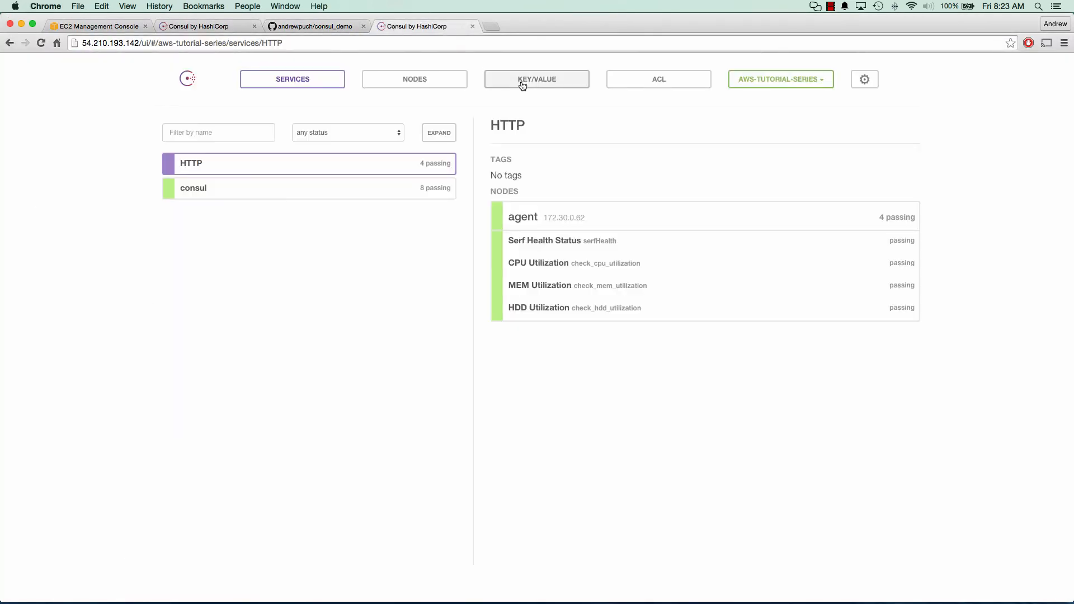
# - Browse the key/value store's web folder to show key1 with value test
pyautogui.click(536, 79)
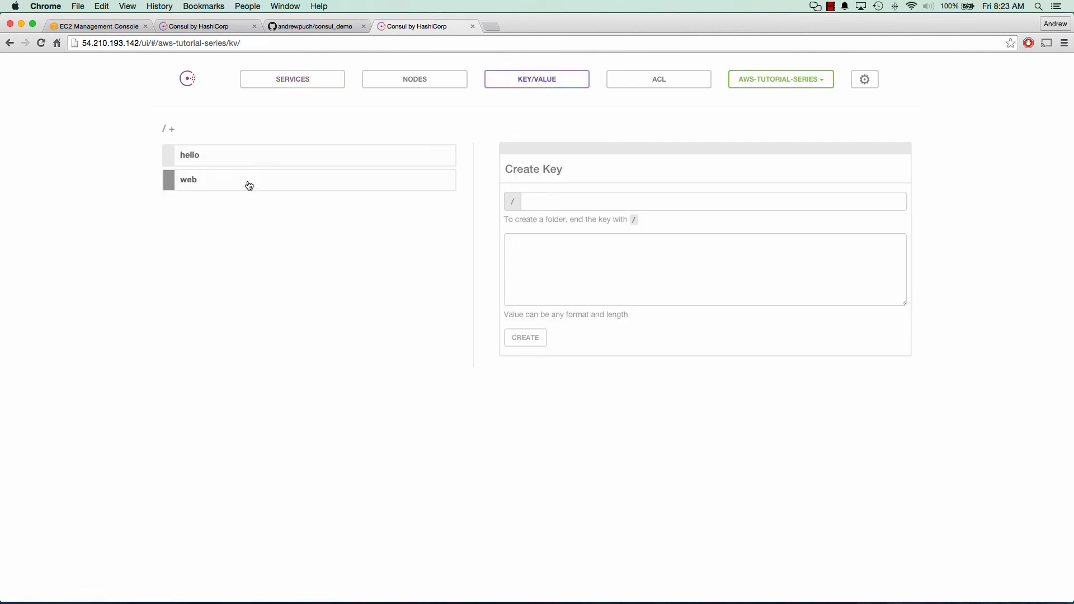
pyautogui.click(188, 179)
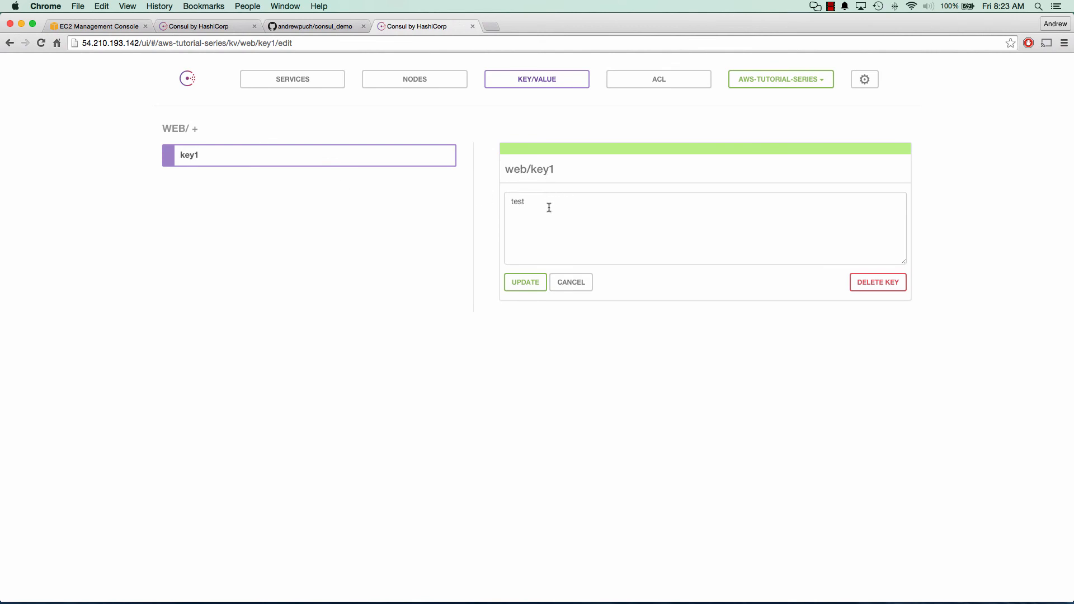
pyautogui.moveTo(304, 35)
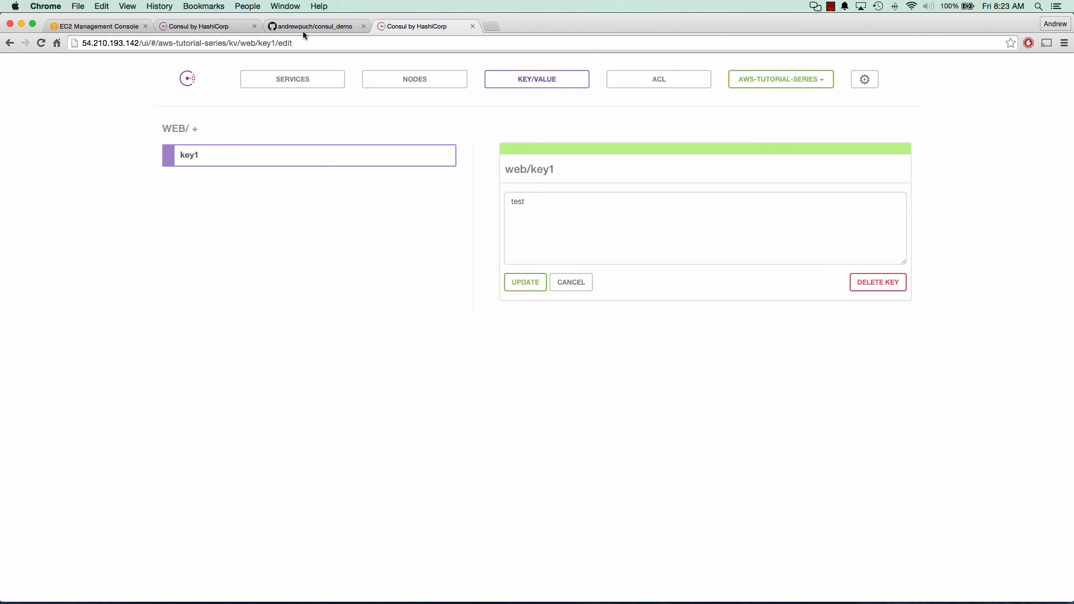
pyautogui.click(312, 26)
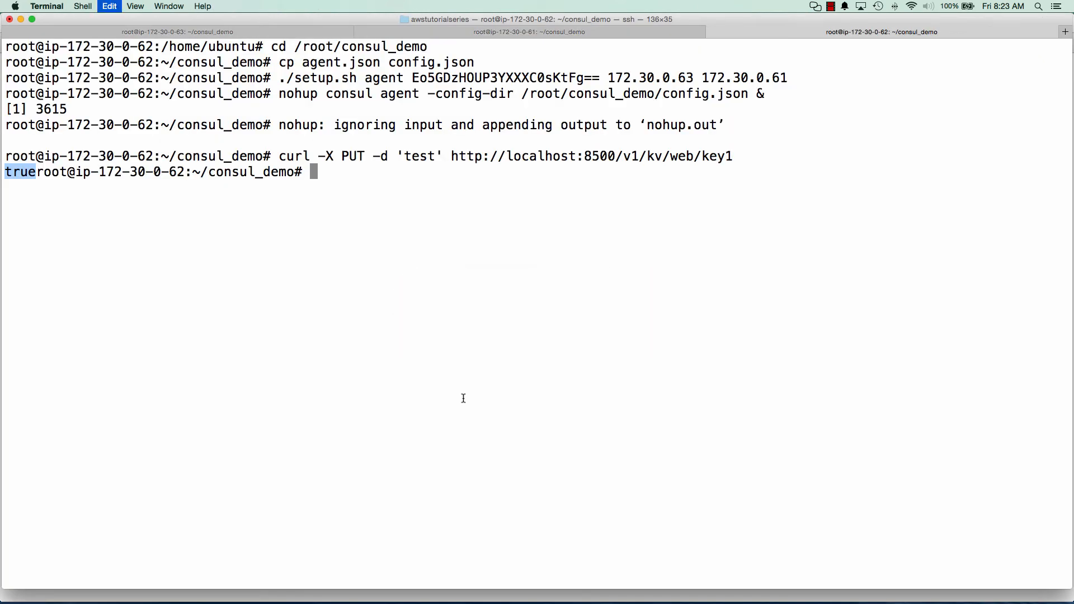
pyautogui.write('curl http://localhost:8500/v1/kv/web/key1')
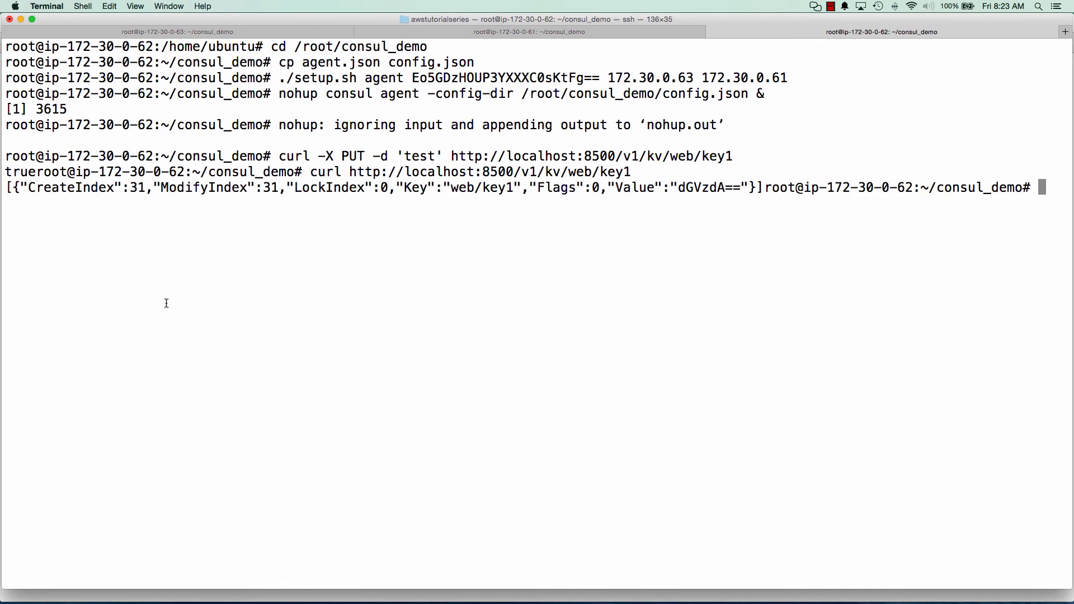
pyautogui.moveTo(575, 185)
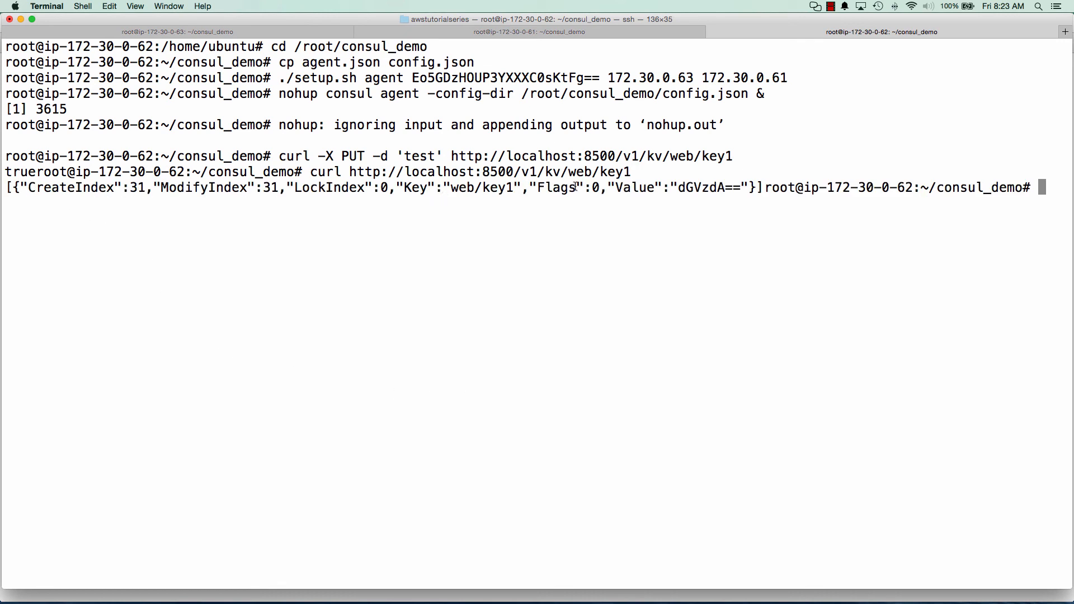